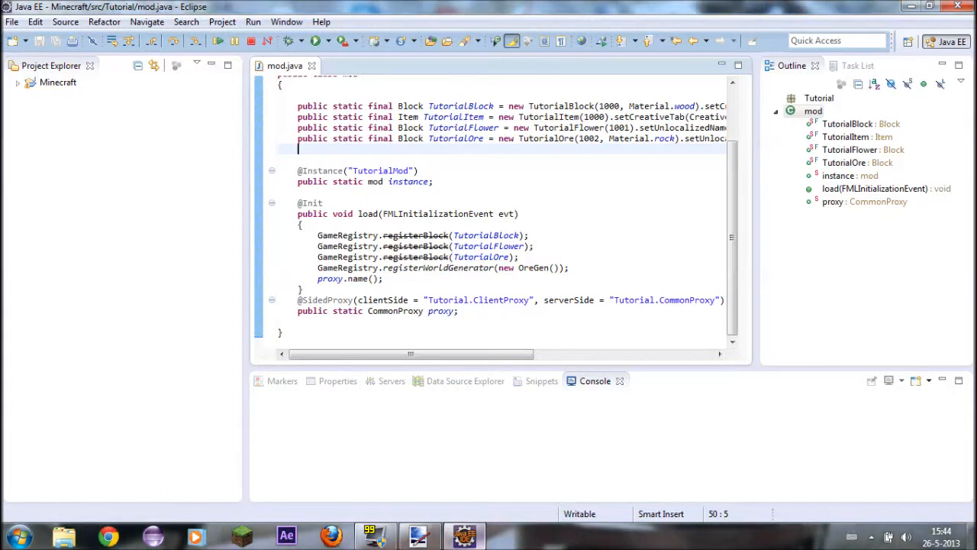
Write public static final Block XRayBlock = new TutorialBlock(1003); below TutorialOre, fixing typos along the way
{"action": "type", "text": "publuic"}
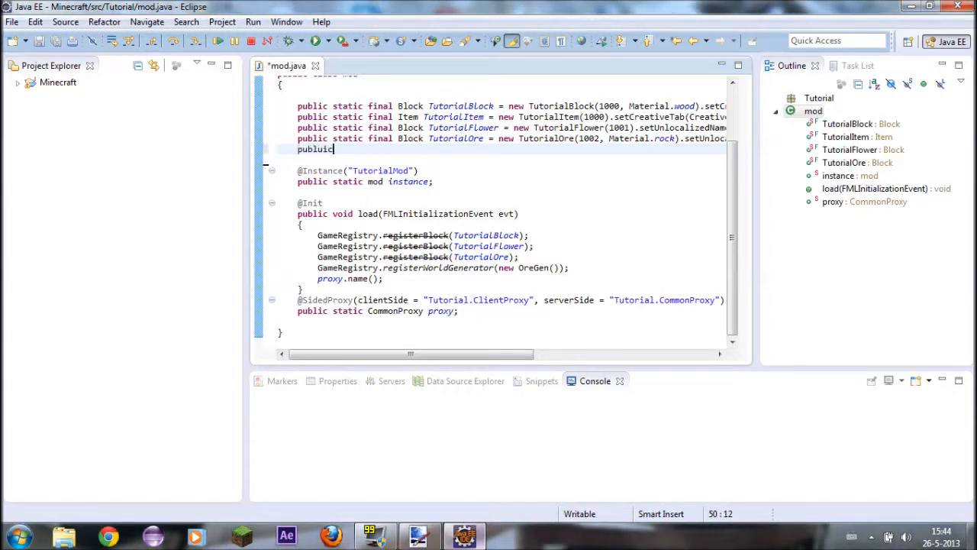
{"action": "key", "text": "Backspace"}
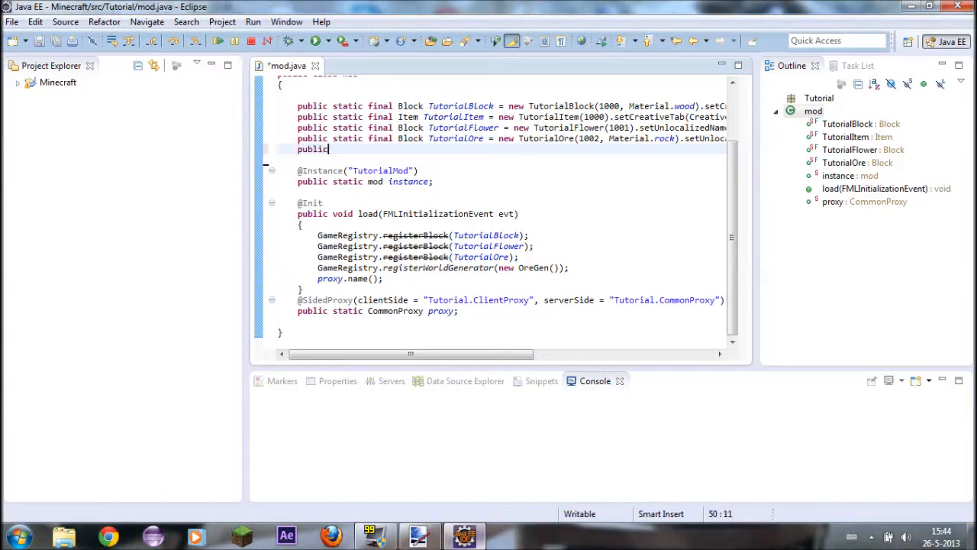
{"action": "type", "text": "static final"}
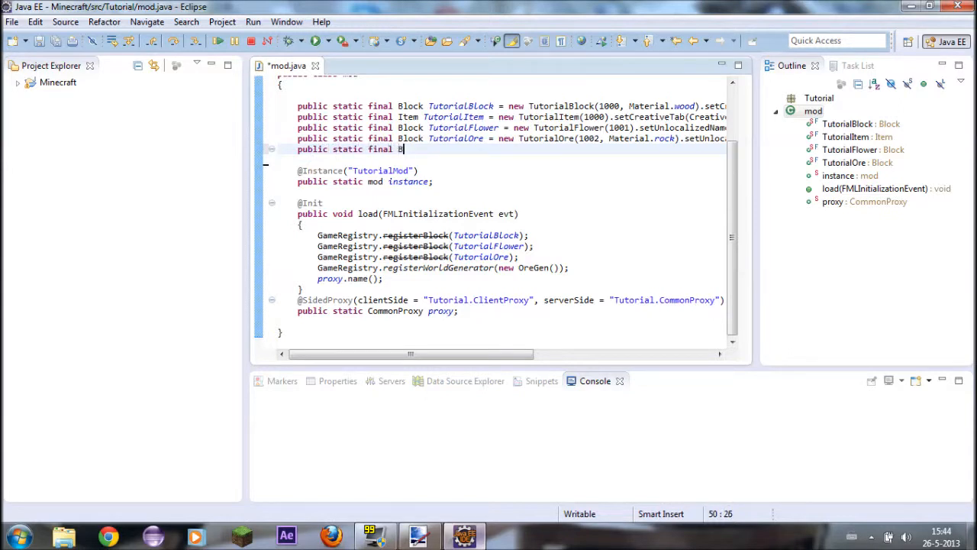
{"action": "type", "text": "Block Cra"}
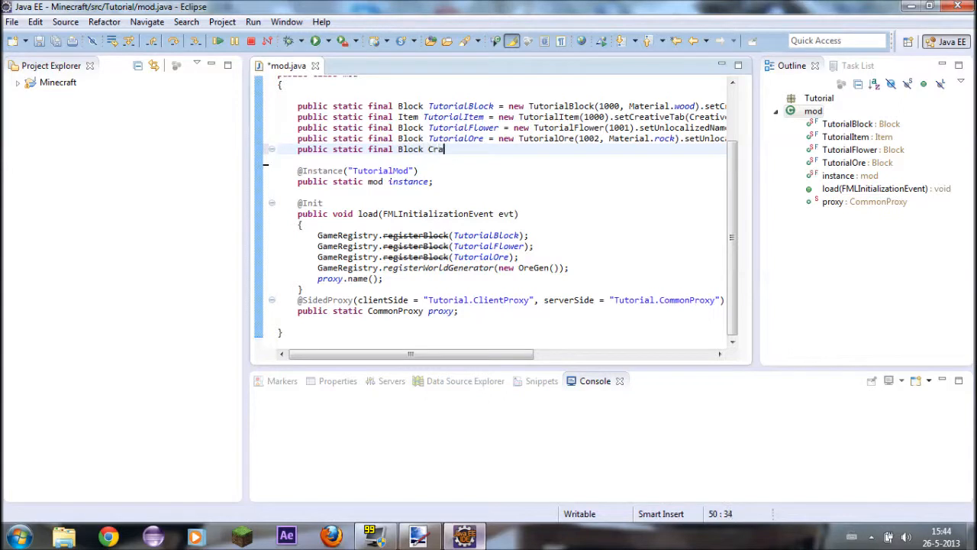
{"action": "type", "text": "yBlock"}
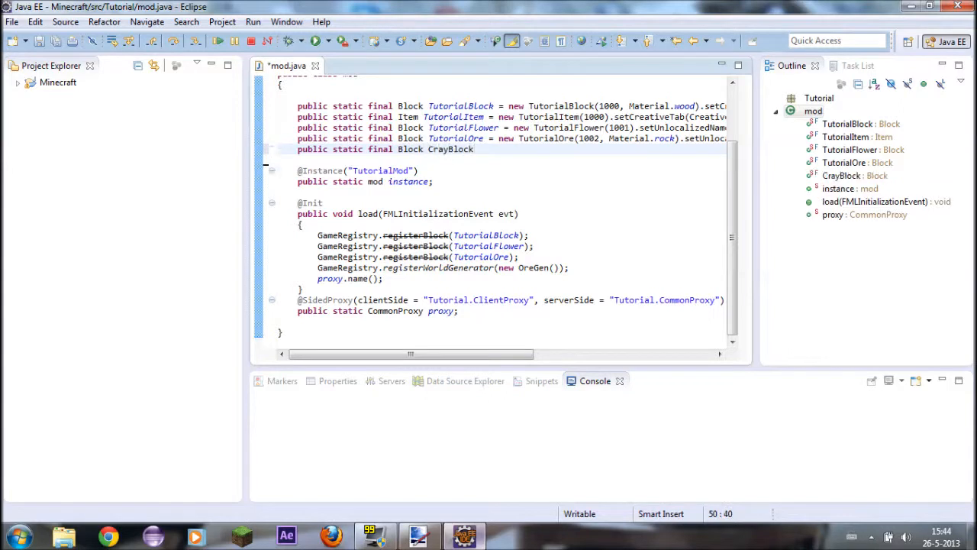
{"action": "key", "text": "BackSpace"}
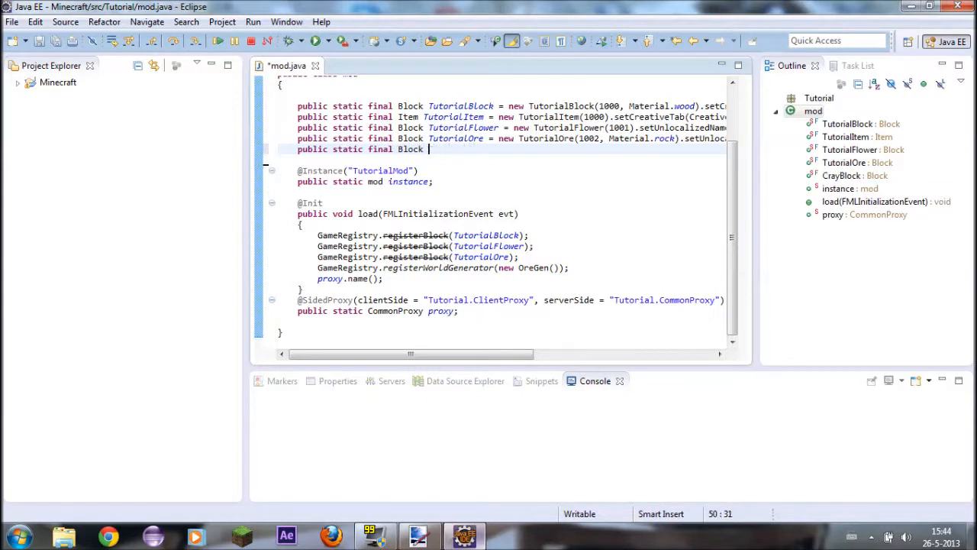
{"action": "type", "text": "XRay"}
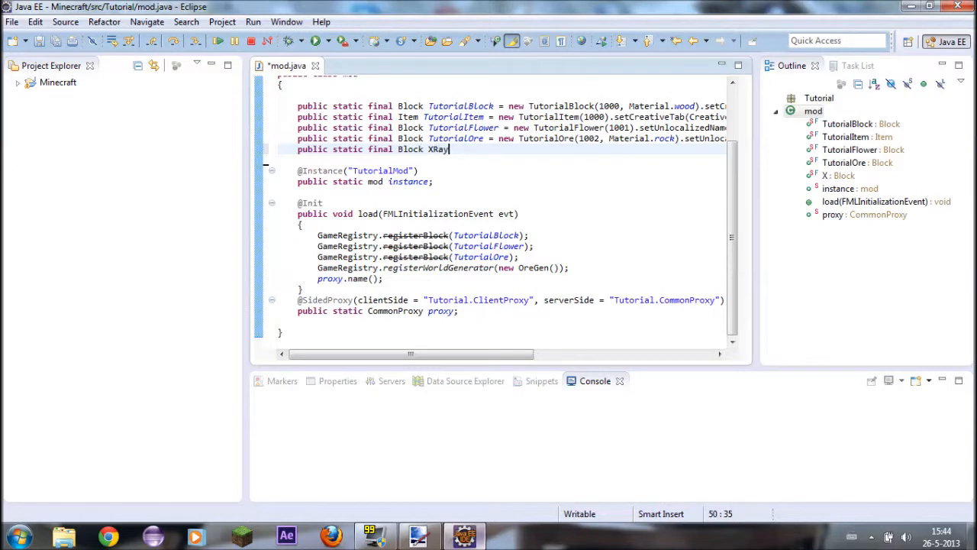
{"action": "type", "text": "Block"}
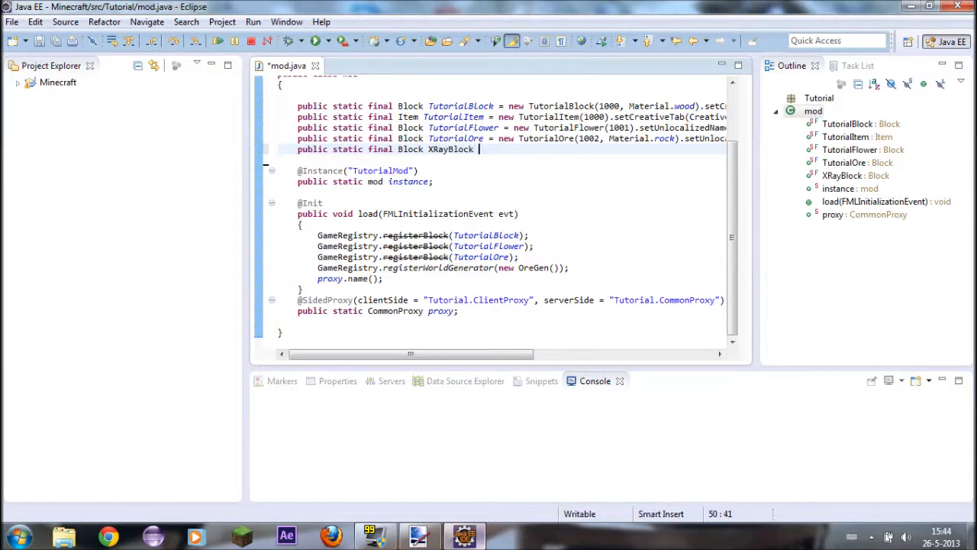
{"action": "type", "text": "= new"}
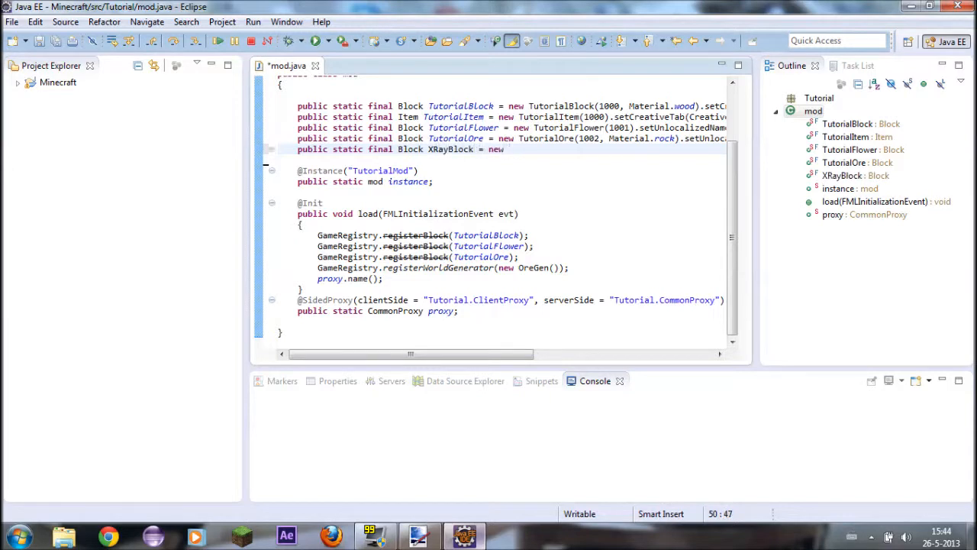
{"action": "type", "text": "Tutoril"}
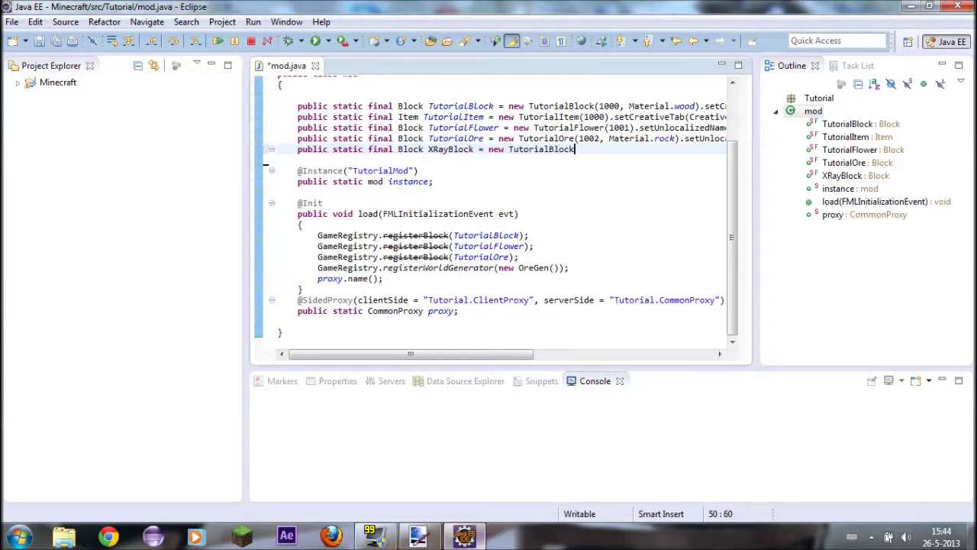
{"action": "type", "text": "(1003"}
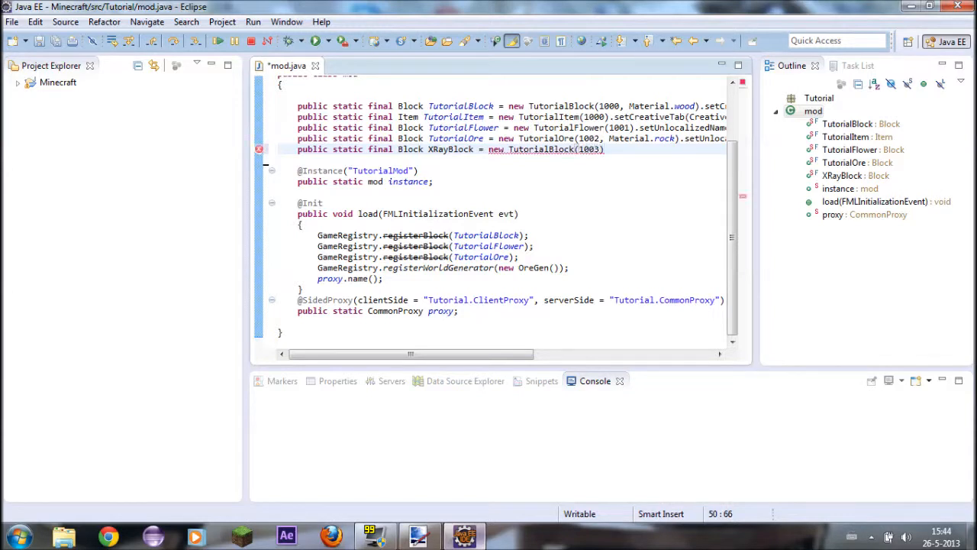
{"action": "type", "text": ";"}
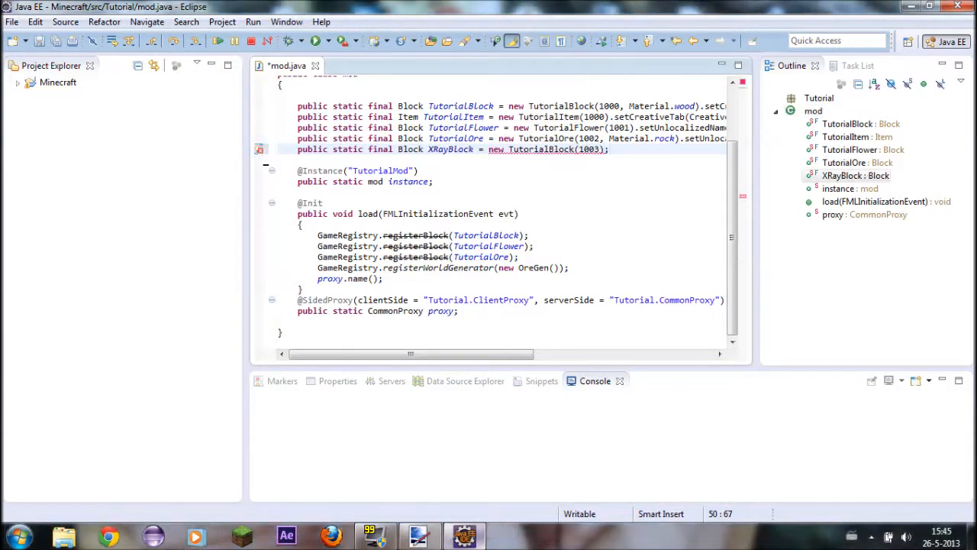
Quick-fix the constructor to take Material.glass and chain .setUnlocalizedName("XRay...") on XRayBlock
{"action": "double_click", "coordinate": [537, 149]}
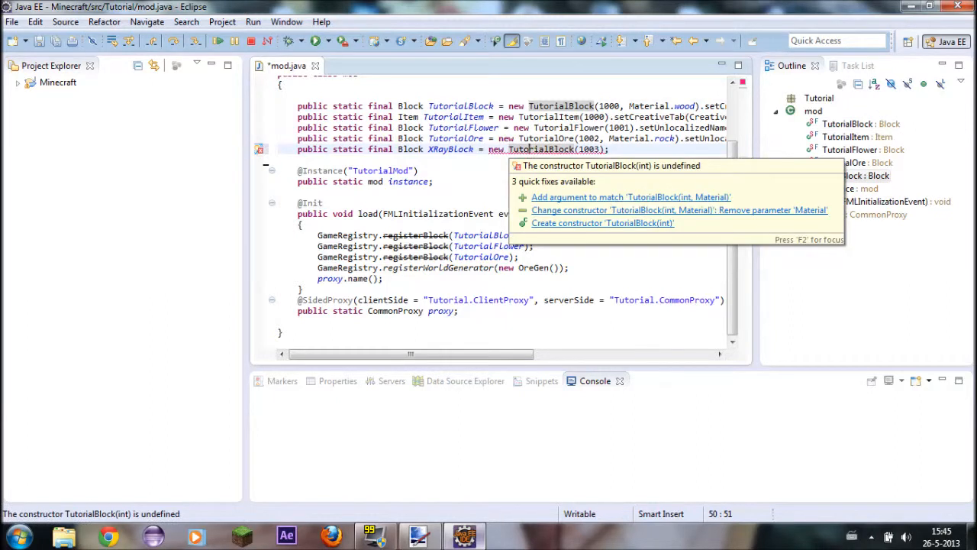
{"action": "left_click", "coordinate": [630, 197]}
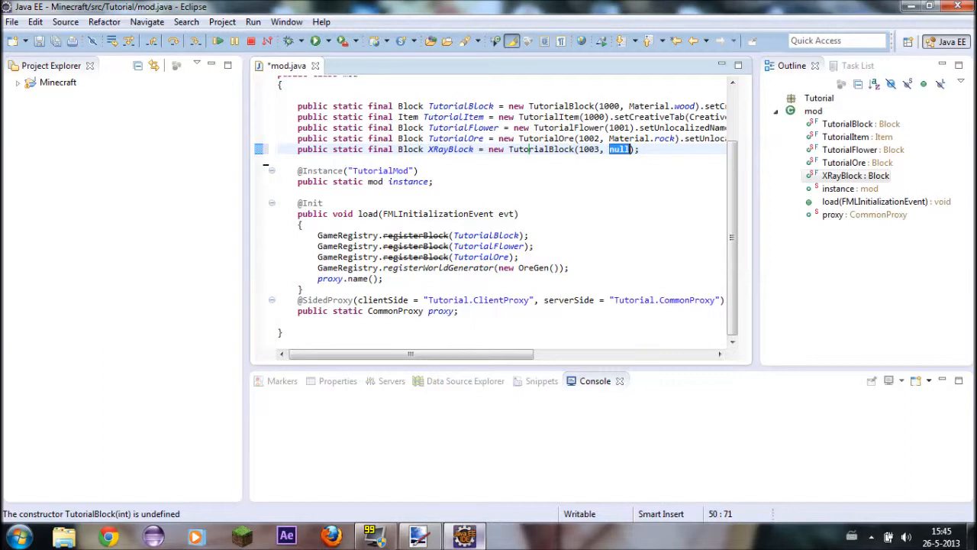
{"action": "type", "text": "Material.glass"}
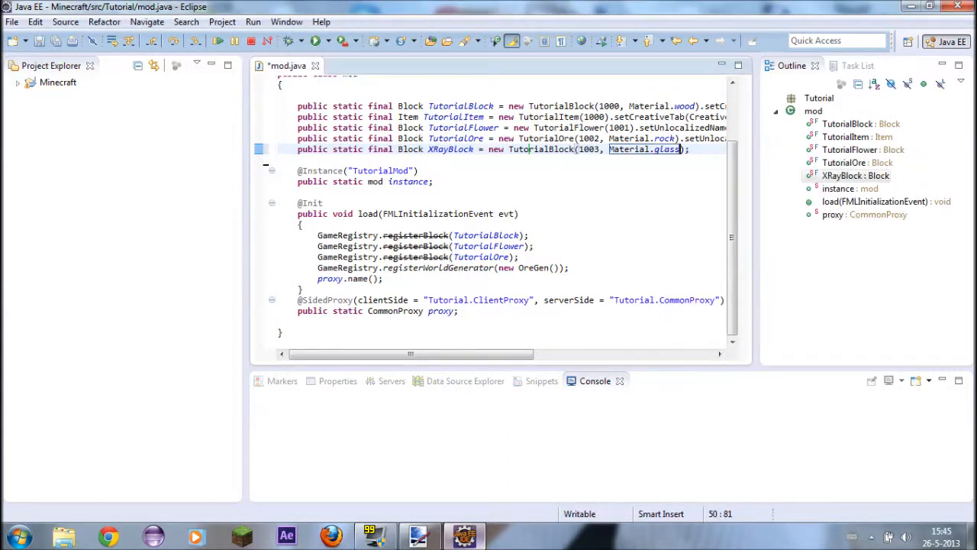
{"action": "type", "text": ".setUnlocalizedName"}
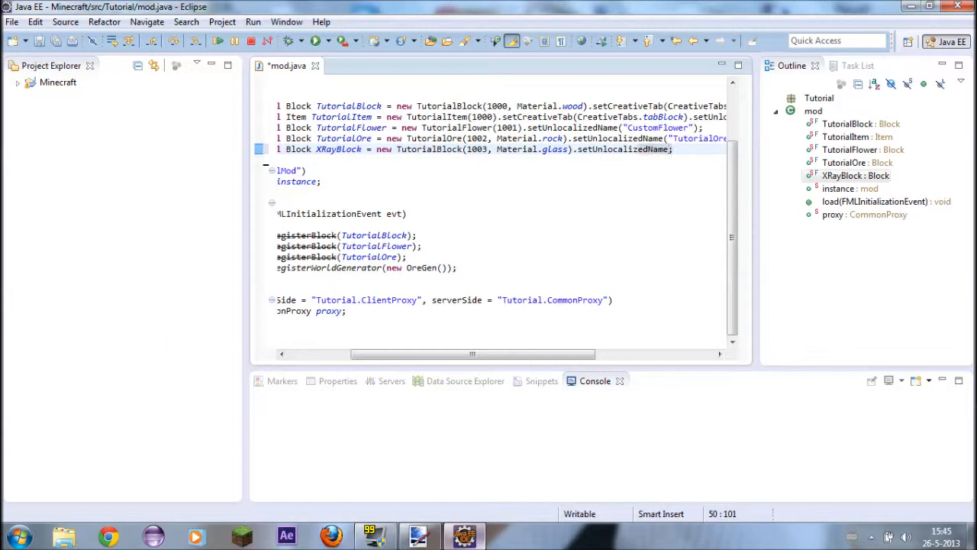
{"action": "type", "text": "\"\")"}
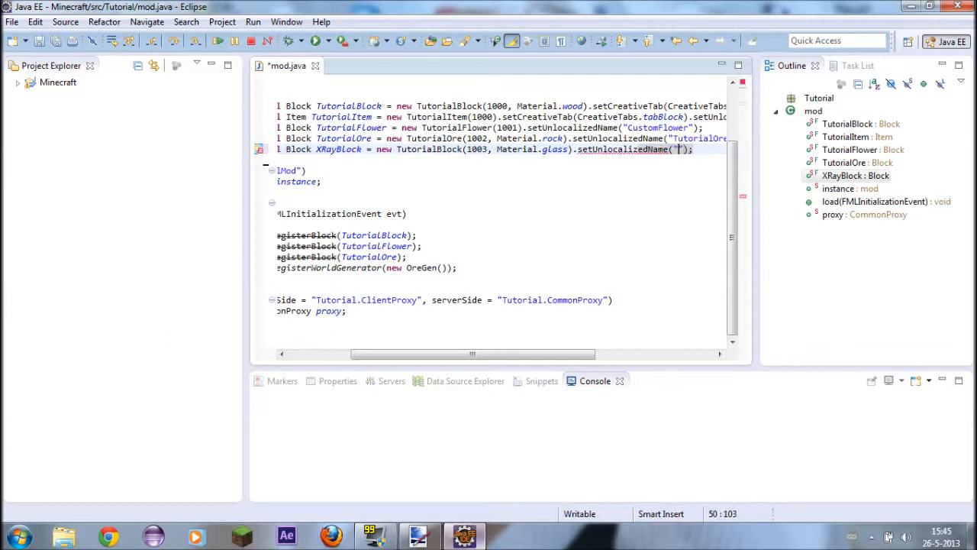
{"action": "type", "text": "XRay"}
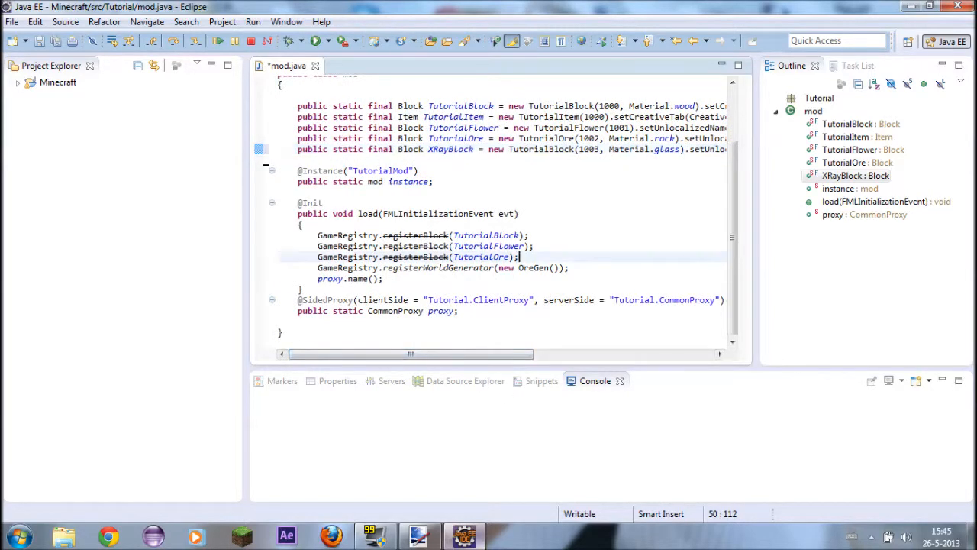
Add GameRegistry.registerBlock(XRayBlock); after the TutorialOre registration using autocomplete
{"action": "type", "text": "GameRegis"}
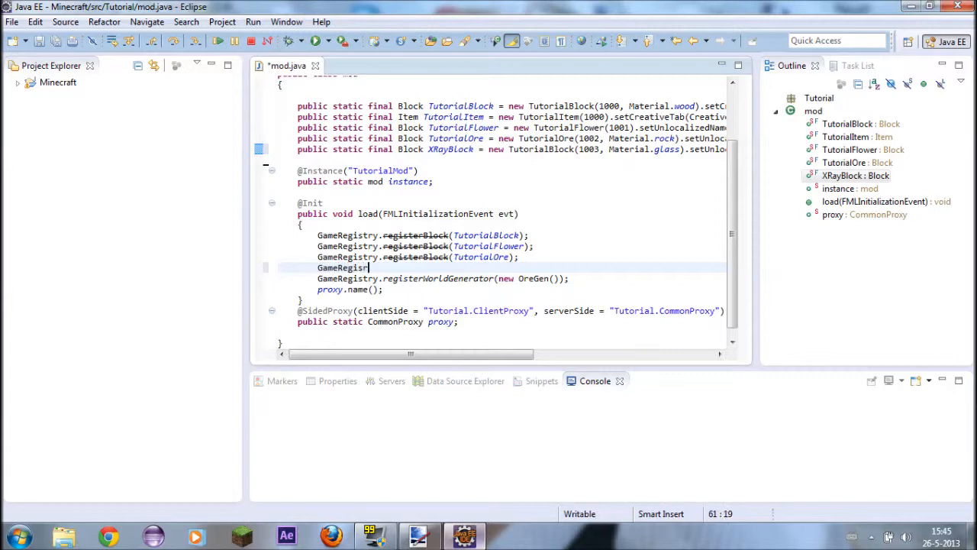
{"action": "type", "text": "registerBlock(XrayBlock);"}
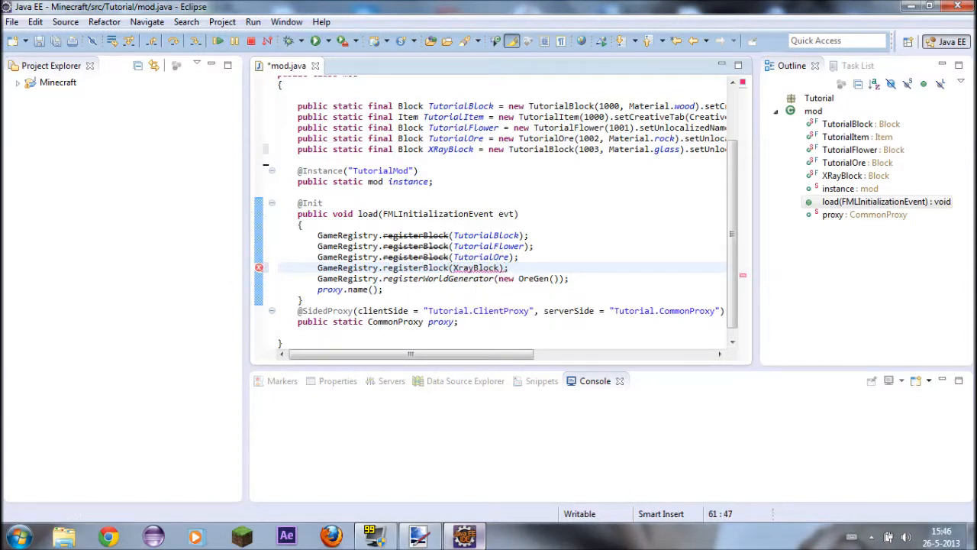
{"action": "left_click", "coordinate": [259, 267]}
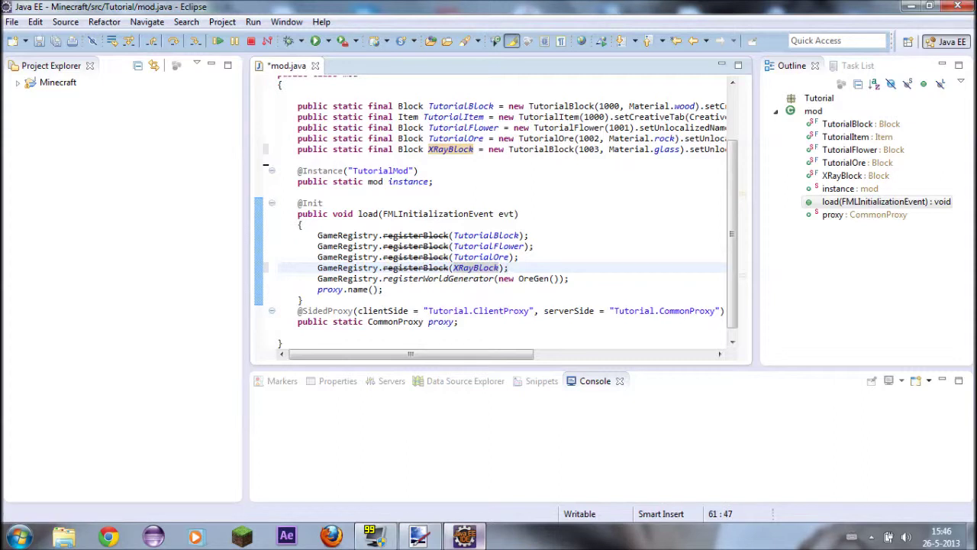
Add ModLoader.addName(XRayBlock, "Xray Block"); on a new line in load() and save mod.java
{"action": "key", "text": "Return"}
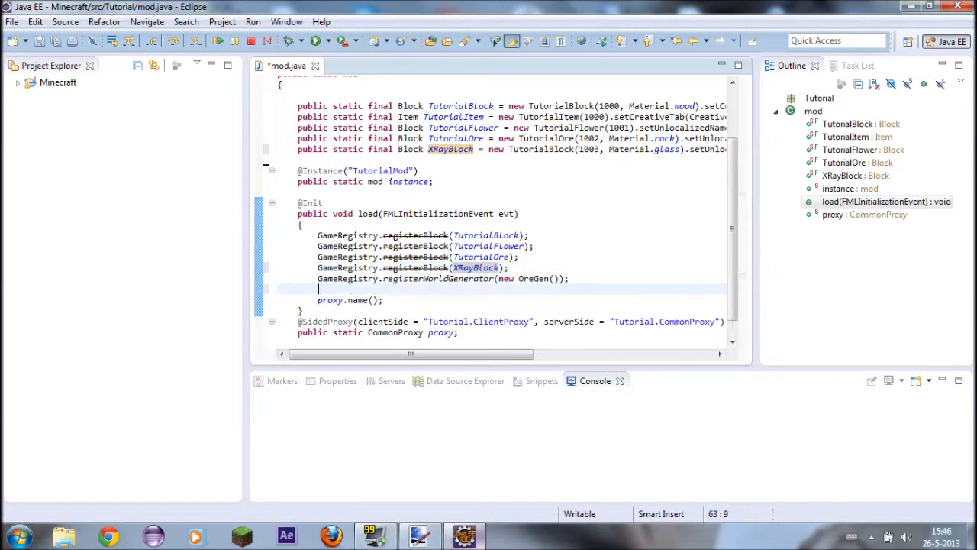
{"action": "type", "text": "Mod."}
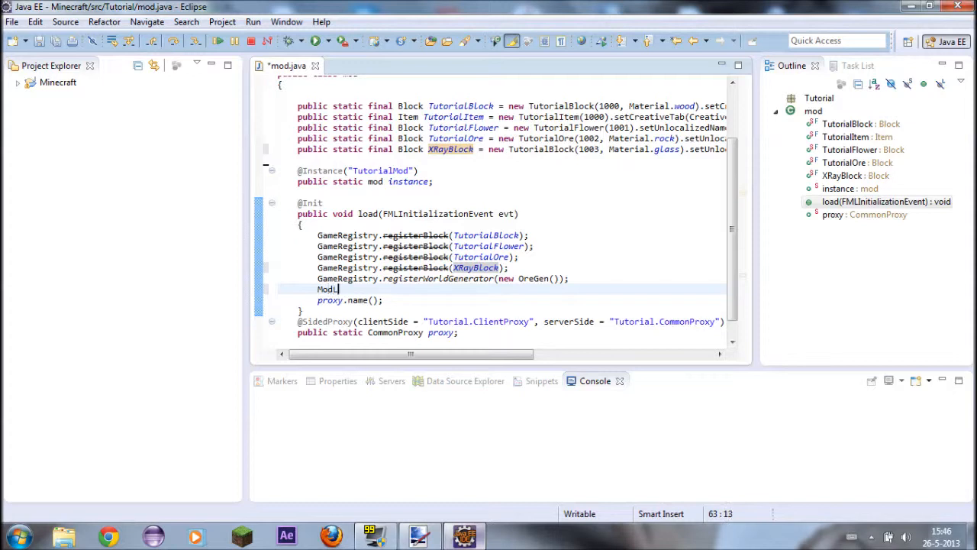
{"action": "type", "text": "oader.a"}
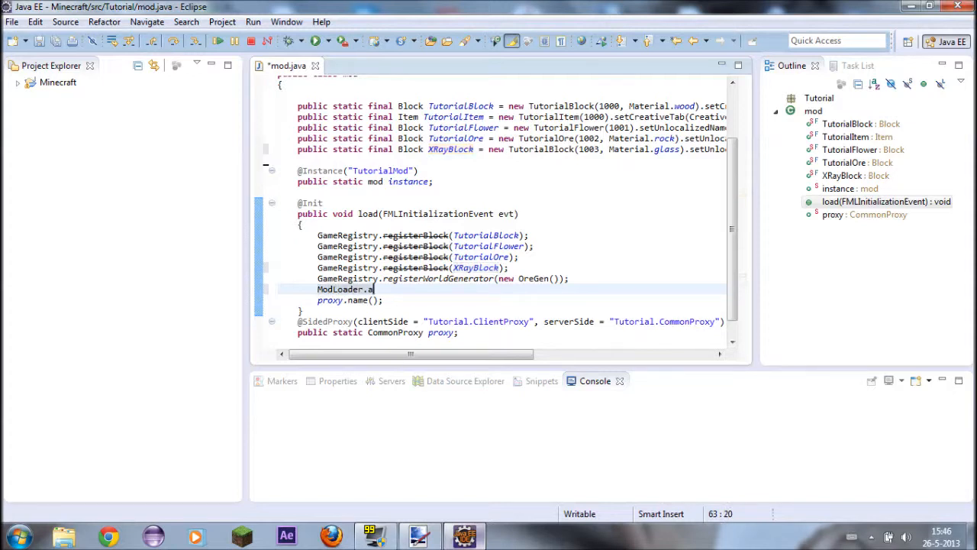
{"action": "type", "text": "ddName()"}
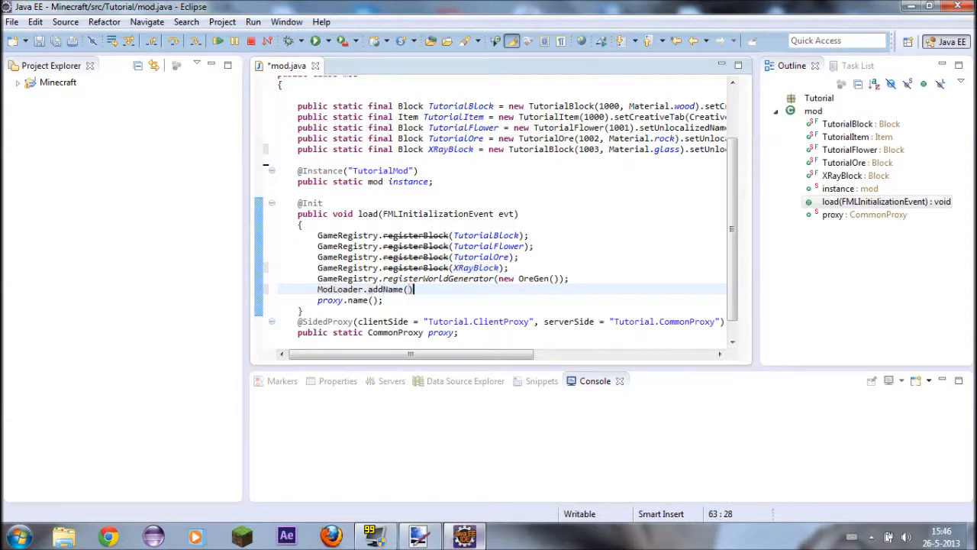
{"action": "type", "text": "X"}
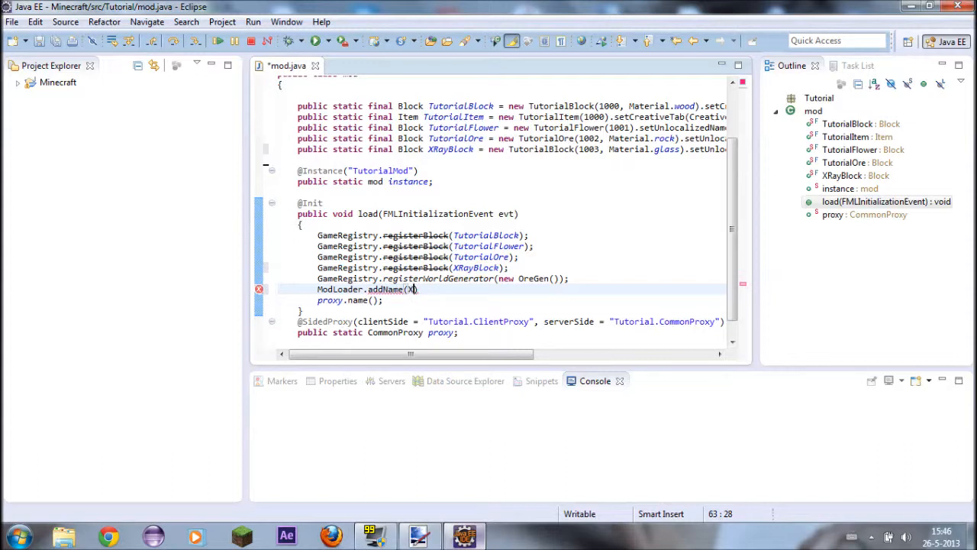
{"action": "type", "text": "RayBlock"}
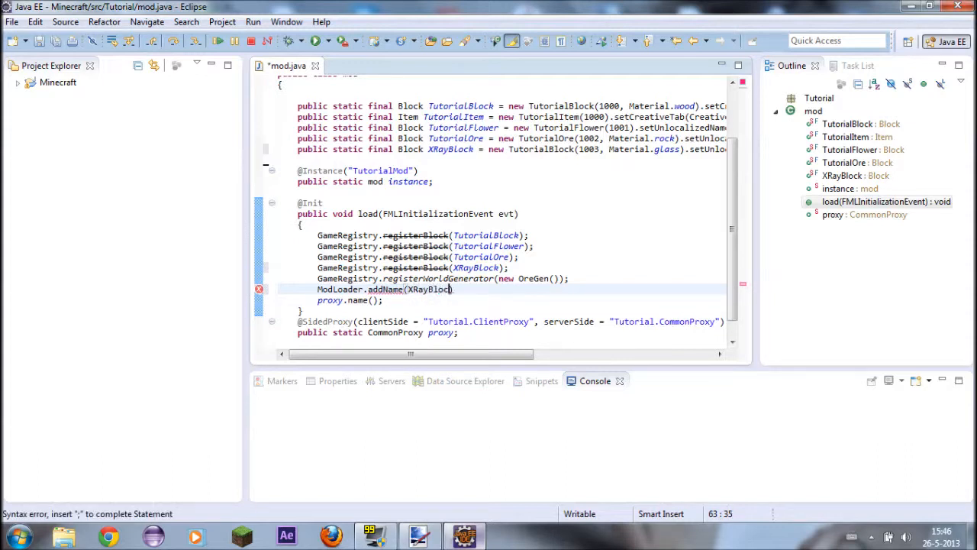
{"action": "type", "text": "k"}
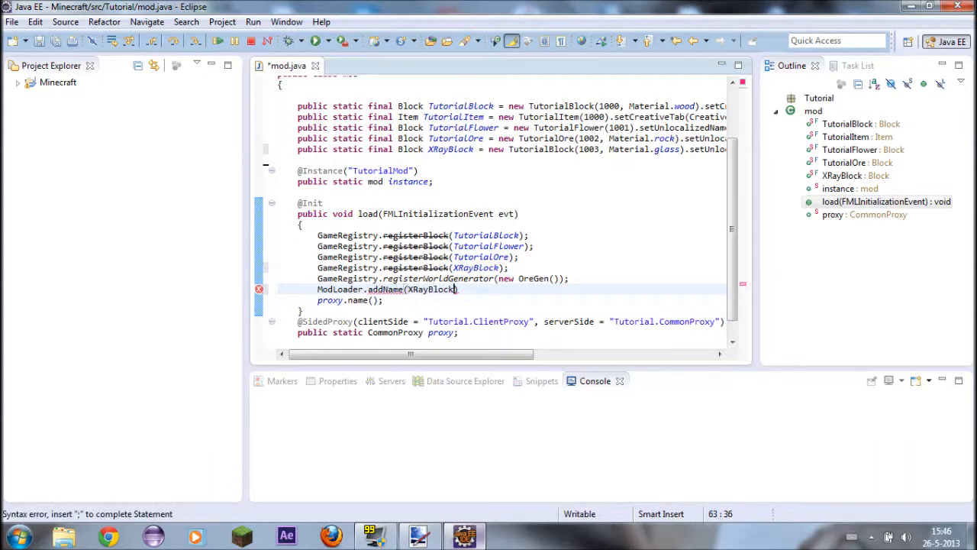
{"action": "type", "text": ", \"X\""}
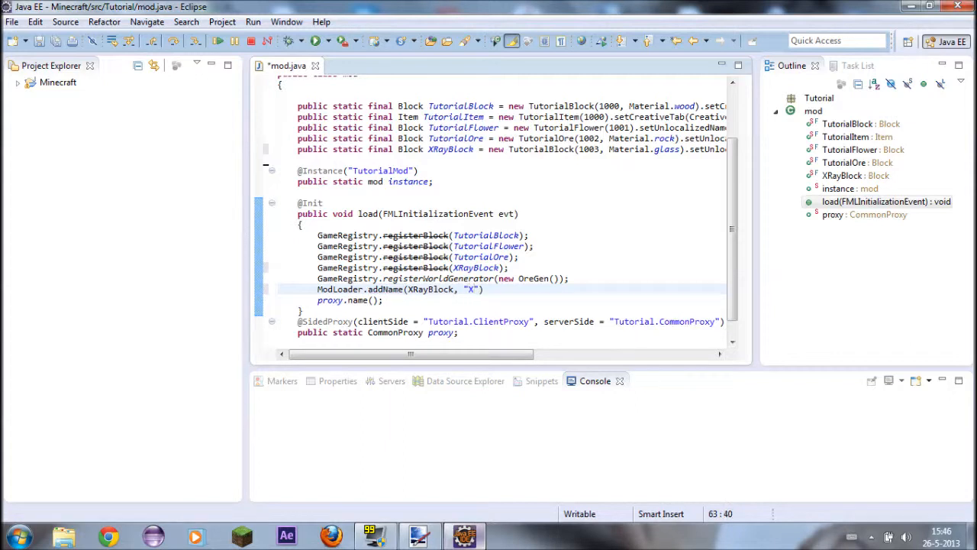
{"action": "type", "text": "ray Bl"}
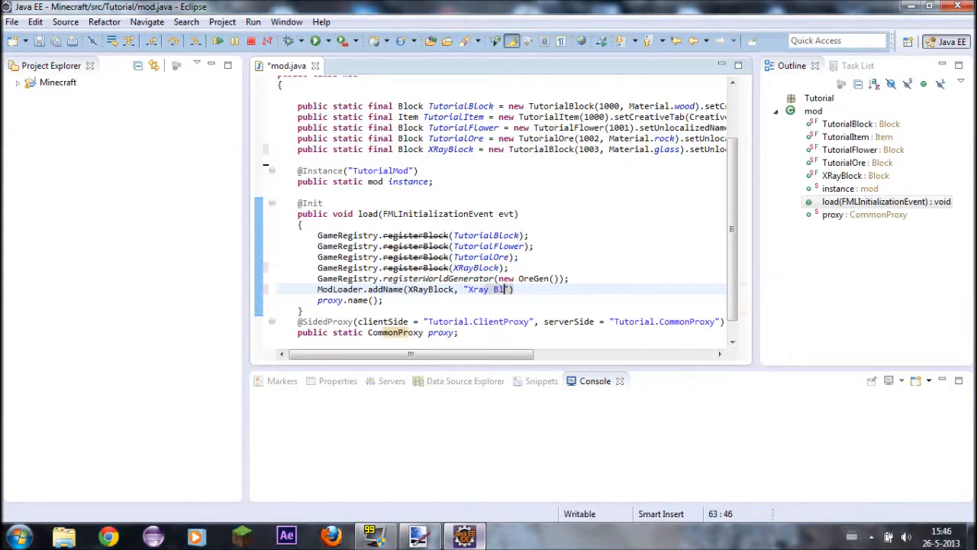
{"action": "type", "text": "ock"}
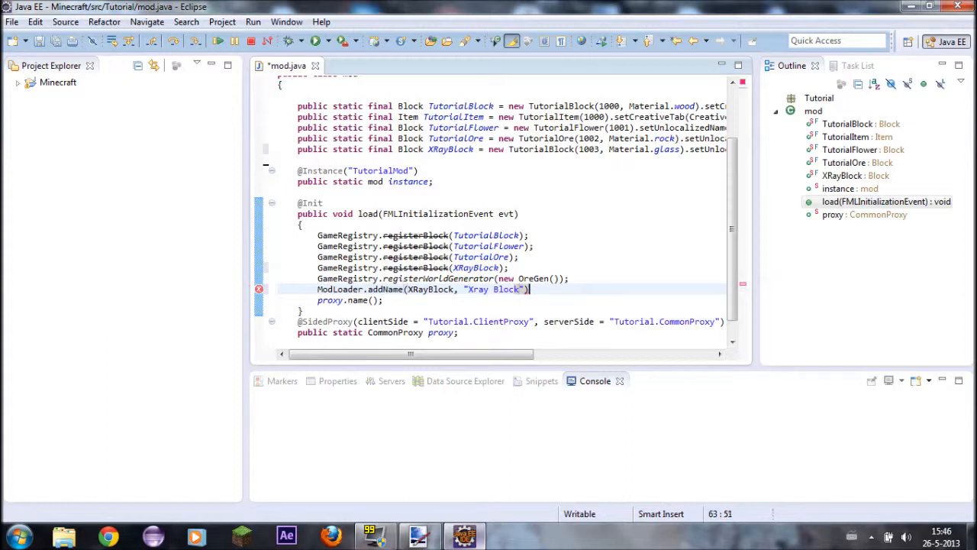
{"action": "type", "text": ";"}
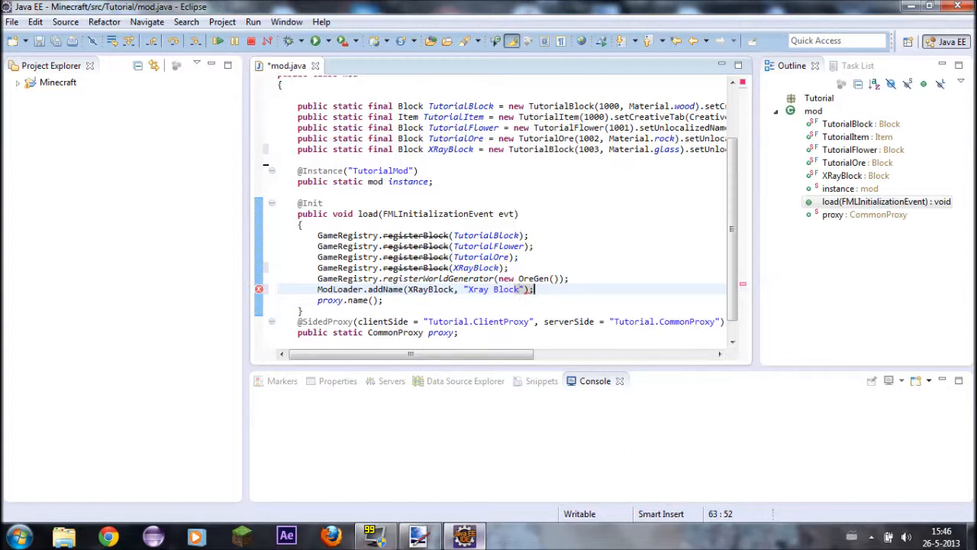
{"action": "key", "text": "ctrl+s"}
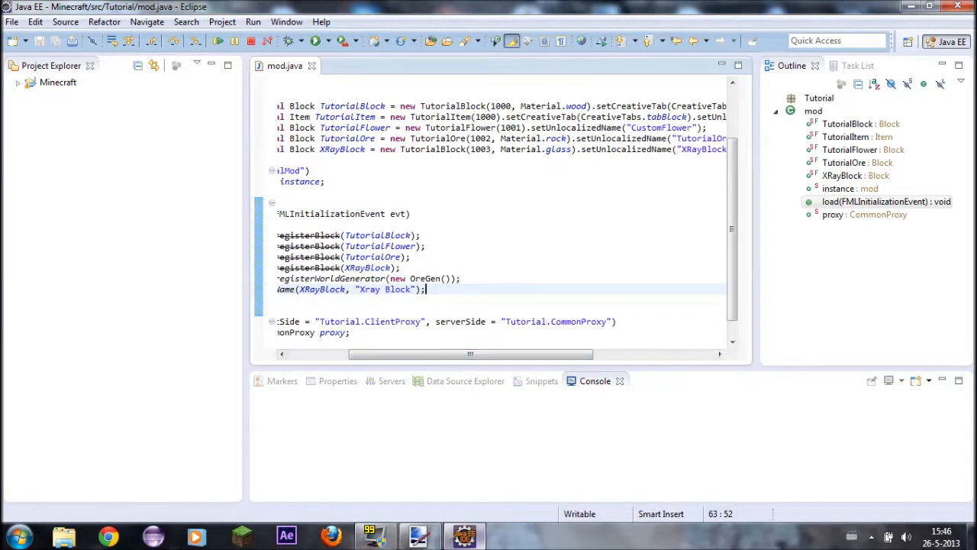
{"action": "left_click", "coordinate": [602, 150]}
{"action": "type", "text": "CreativeTab(CreativeTabs.tabBlock).set"}
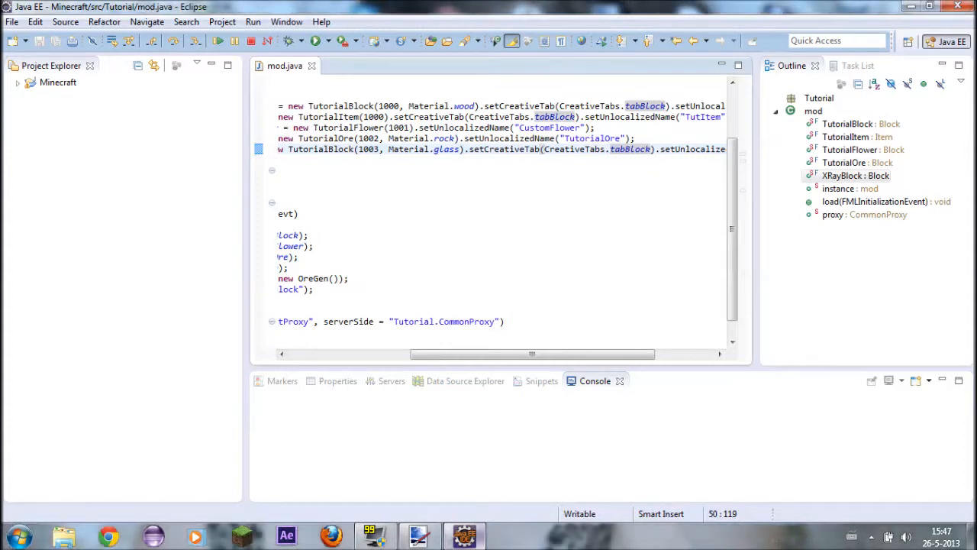
{"action": "mouse_move", "coordinate": [315, 41]}
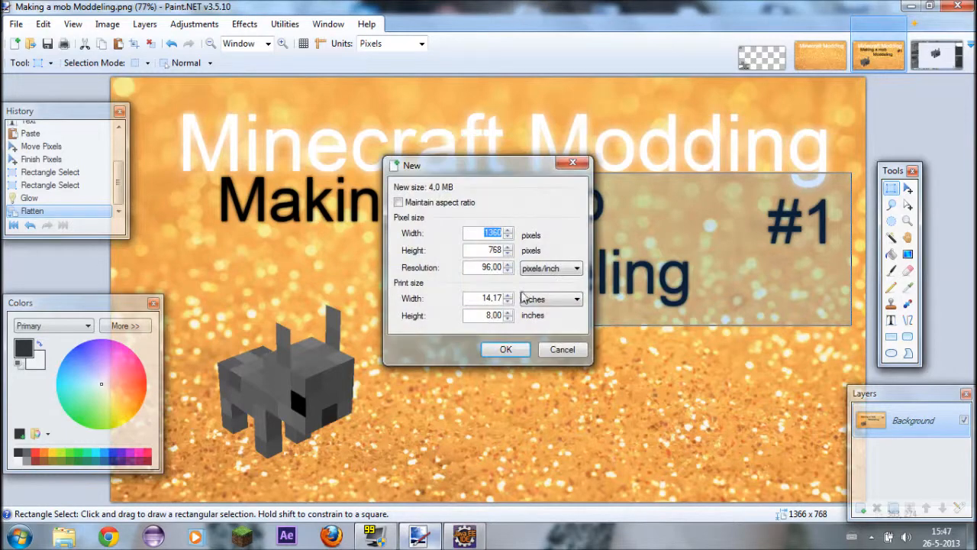
Create a new 16×16 image, erase its canvas to transparency and pick the Pencil tool
{"action": "type", "text": "16"}
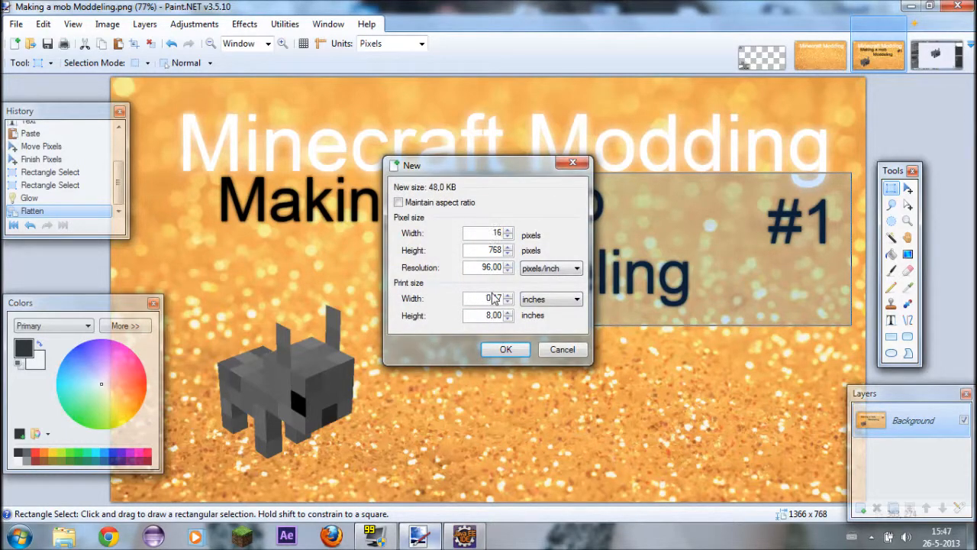
{"action": "left_click", "coordinate": [506, 348]}
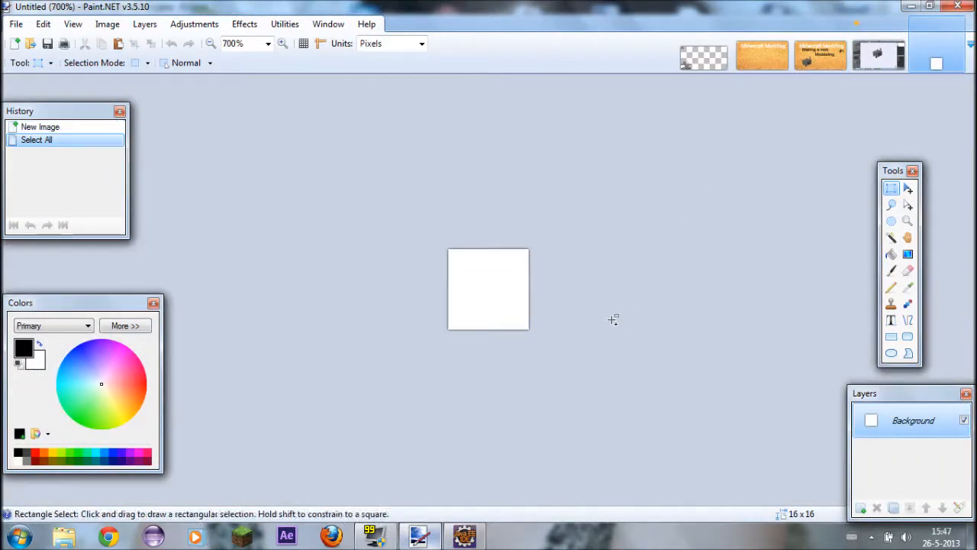
{"action": "key", "text": "Delete"}
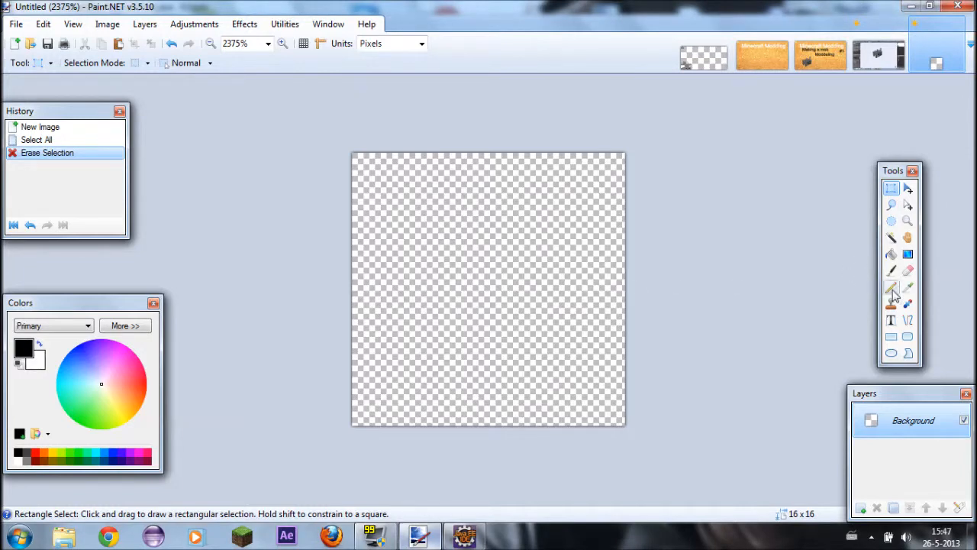
{"action": "left_click", "coordinate": [892, 287]}
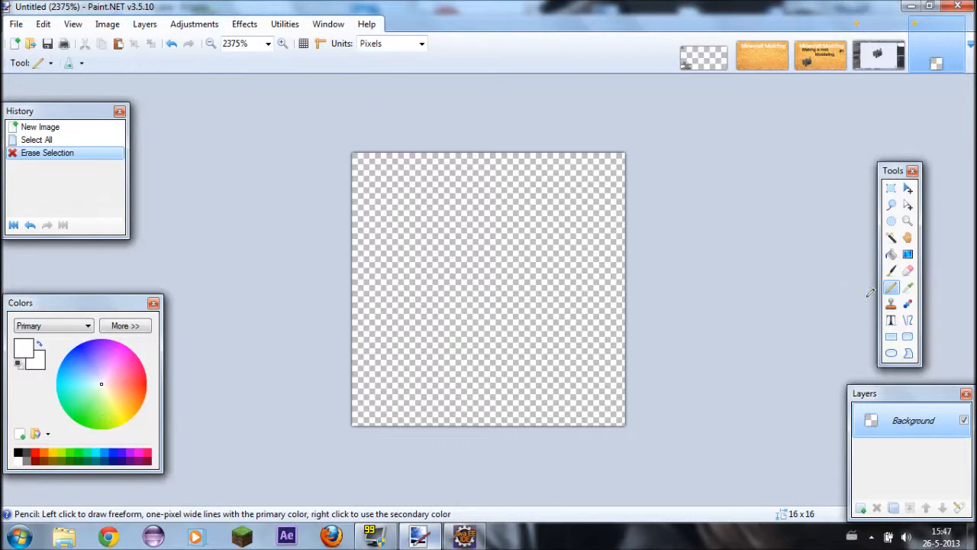
Draw a one-pixel white border around the tile edges and zoom in on it
{"action": "left_click", "coordinate": [363, 168]}
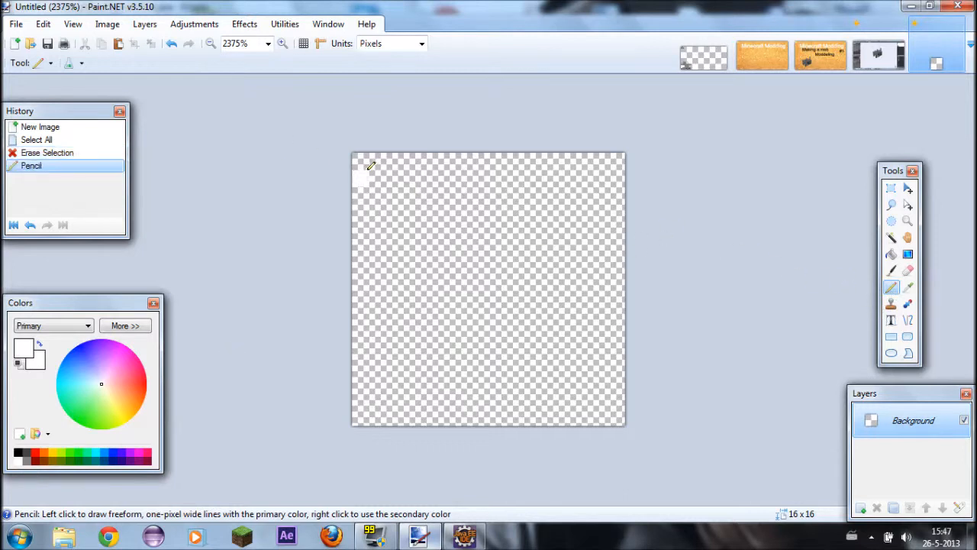
{"action": "left_click_drag", "start_coordinate": [370, 165], "coordinate": [465, 156]}
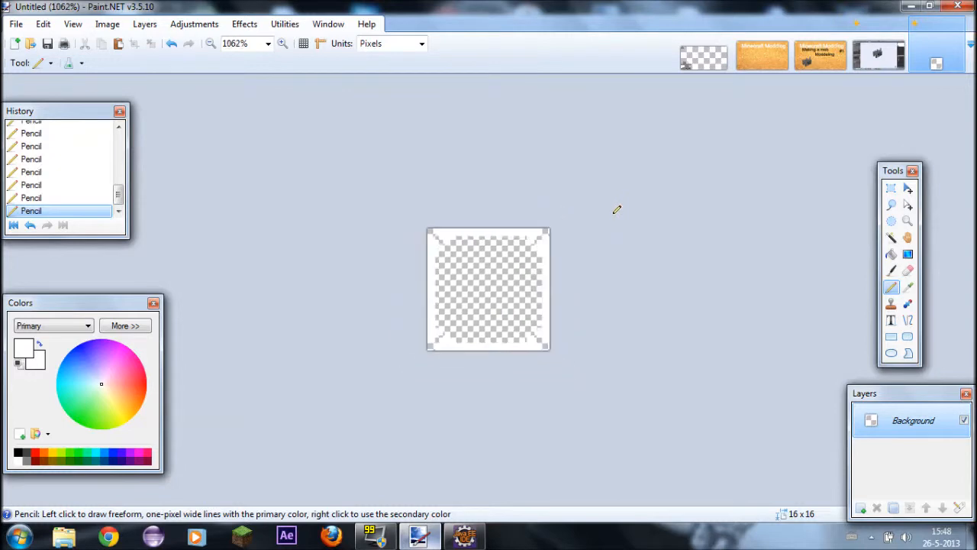
{"action": "left_click", "coordinate": [282, 42]}
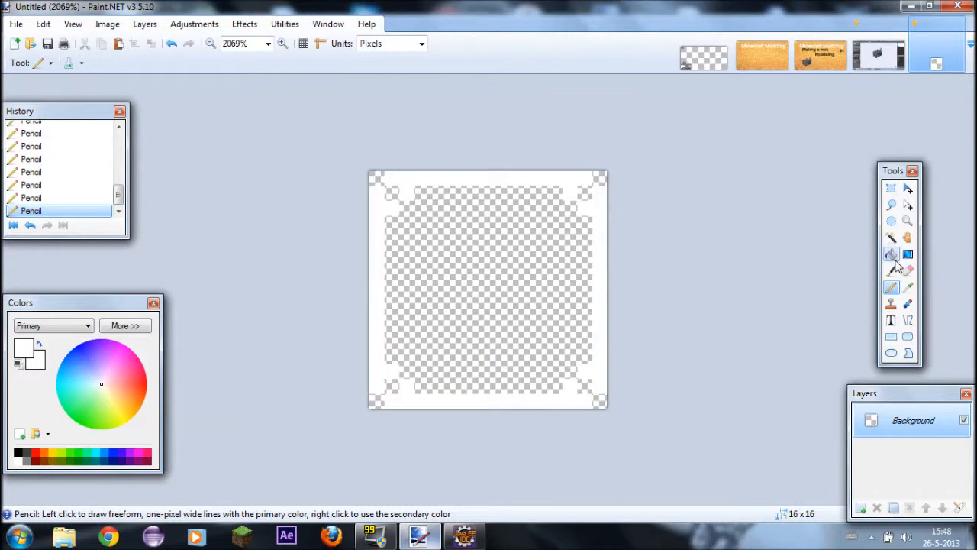
{"action": "left_click", "coordinate": [892, 254]}
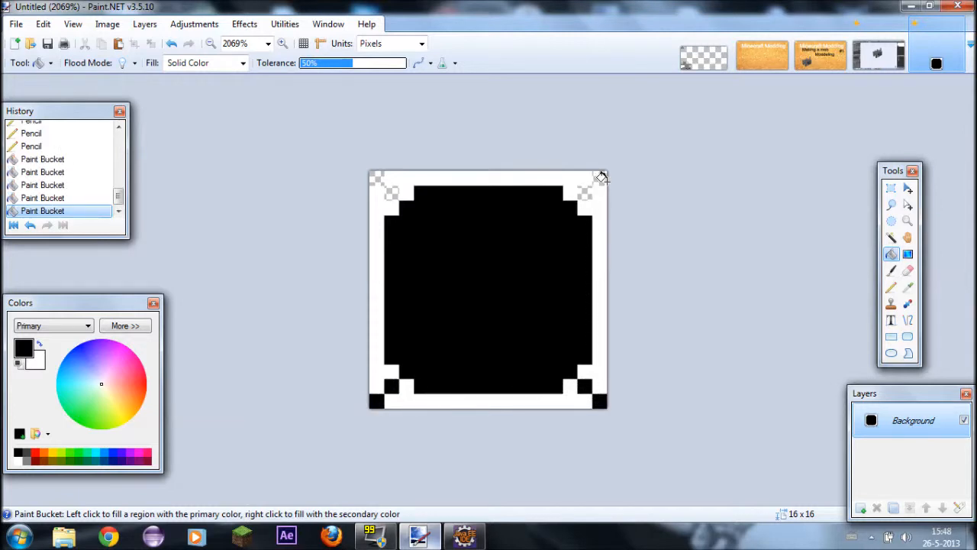
Fill the corner pixels black, Magic-Wand-select all black pixels and delete them to transparency
{"action": "left_click", "coordinate": [390, 189]}
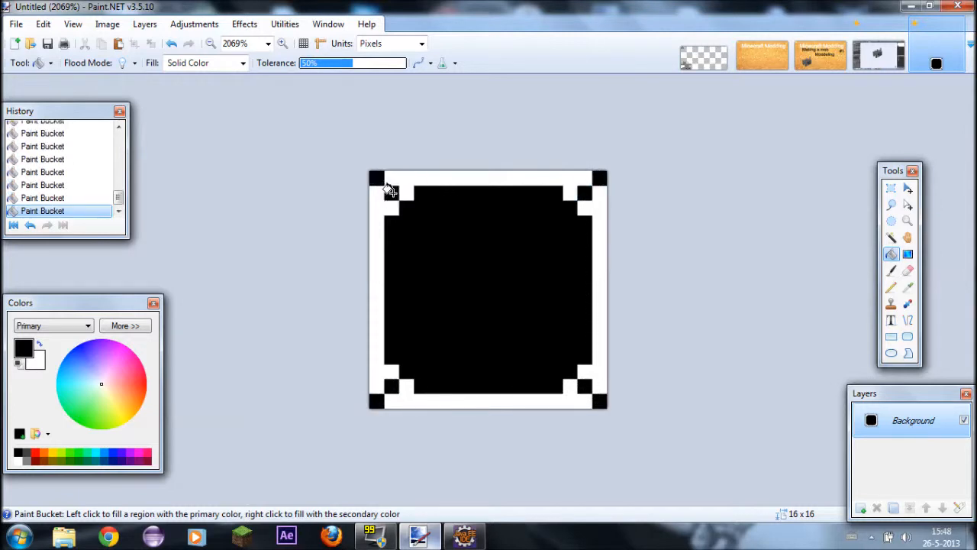
{"action": "left_click", "coordinate": [394, 191]}
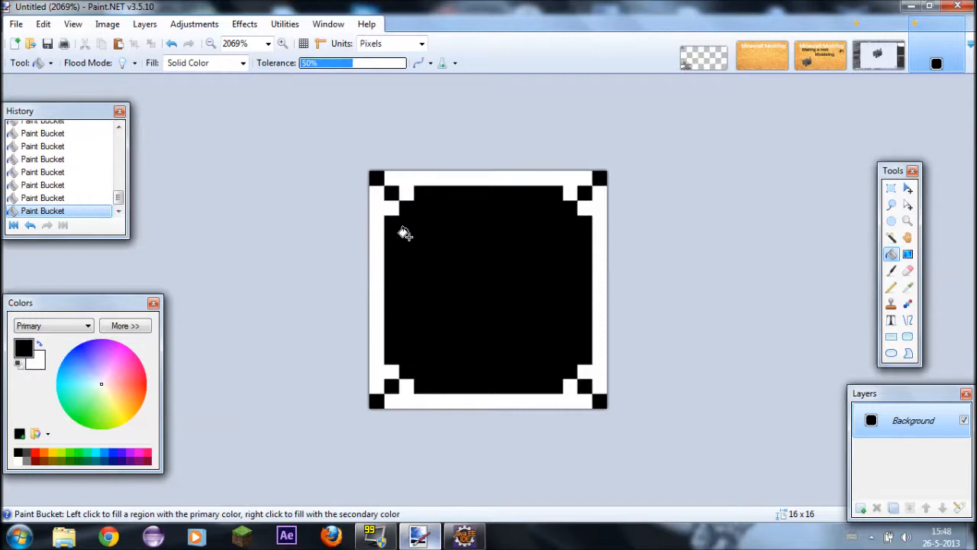
{"action": "mouse_move", "coordinate": [451, 254]}
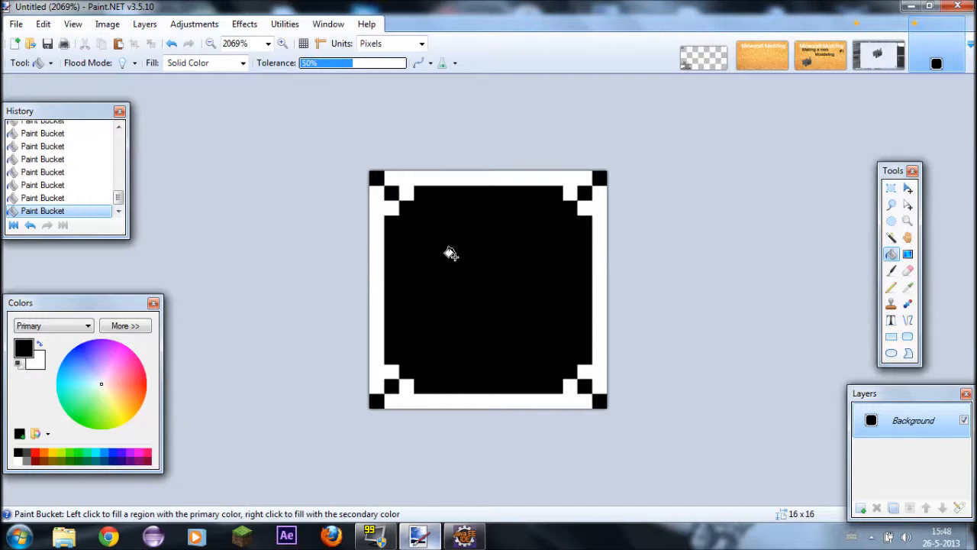
{"action": "left_click", "coordinate": [892, 238]}
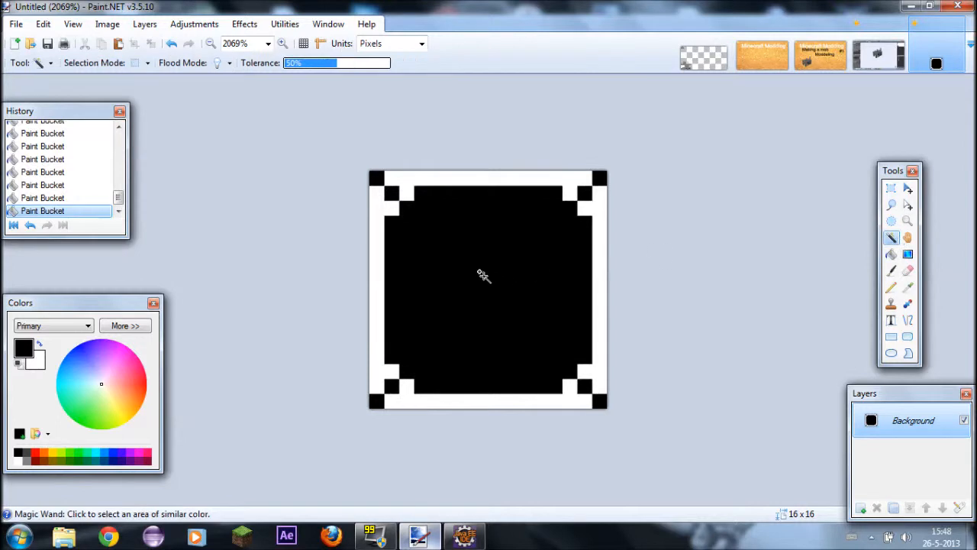
{"action": "left_click", "coordinate": [482, 275]}
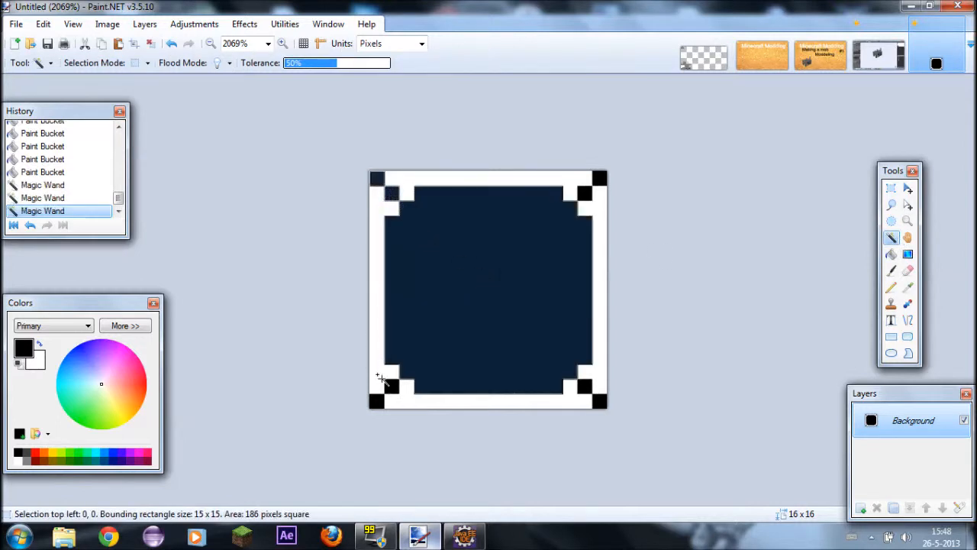
{"action": "left_click", "coordinate": [595, 397]}
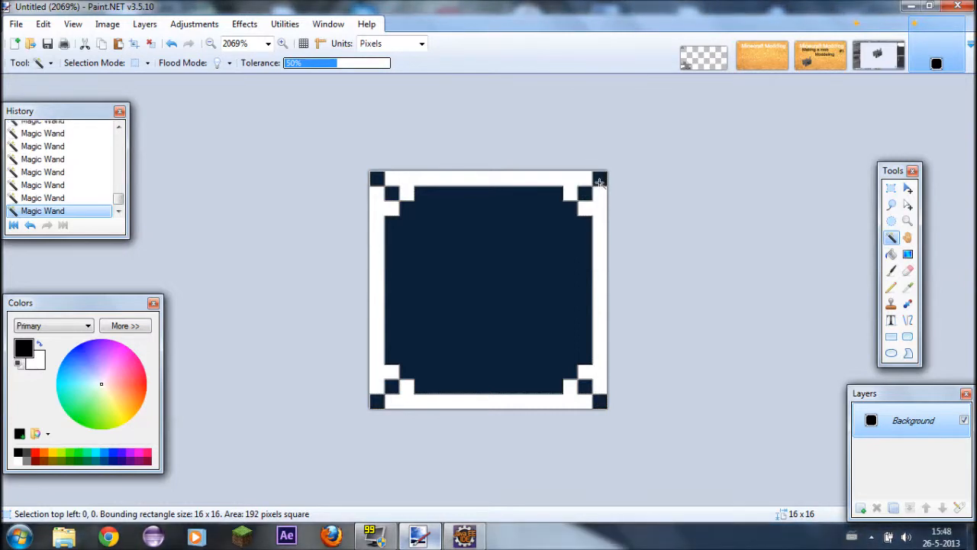
{"action": "key", "text": "Delete"}
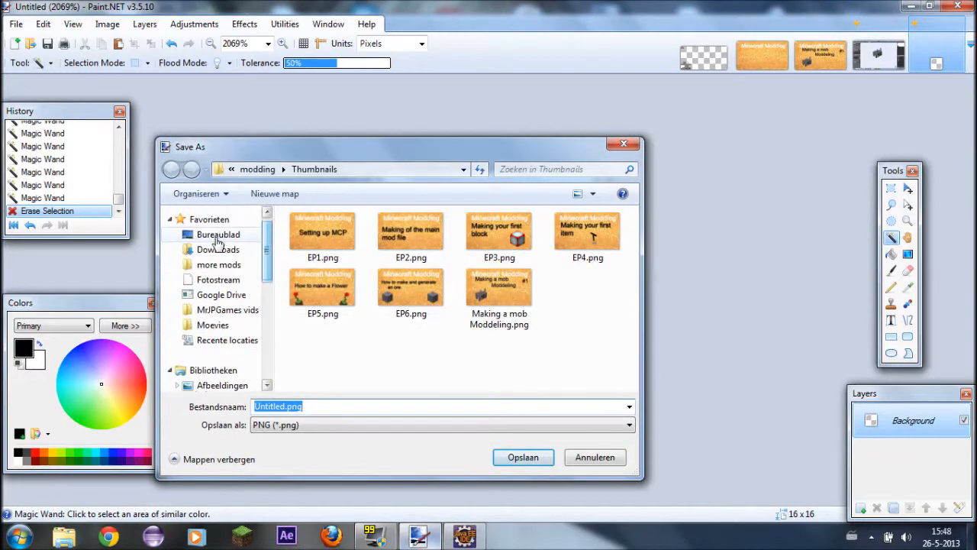
Save the texture as XRayBlock.png on the desktop (Bureaublad)
{"action": "left_click", "coordinate": [220, 235]}
{"action": "type", "text": "X"}
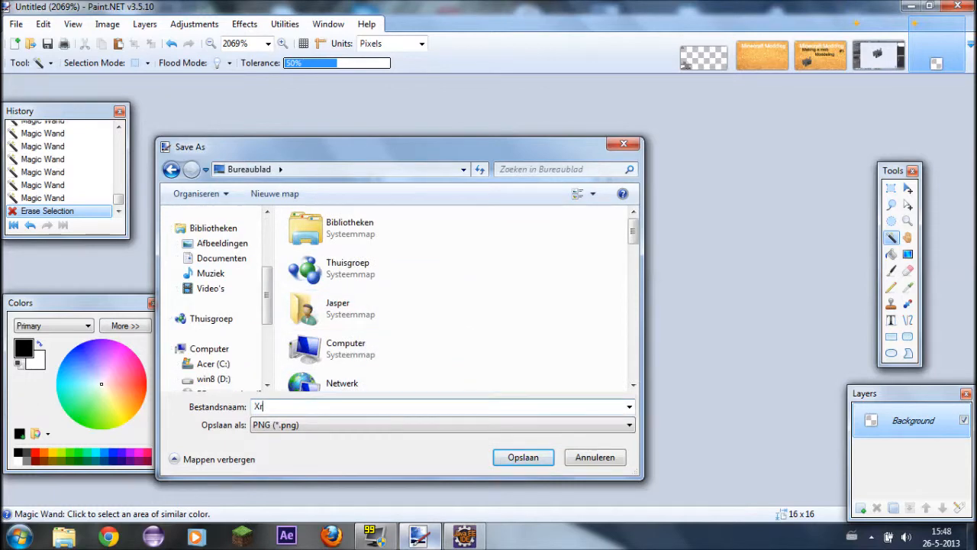
{"action": "type", "text": "rayBlock"}
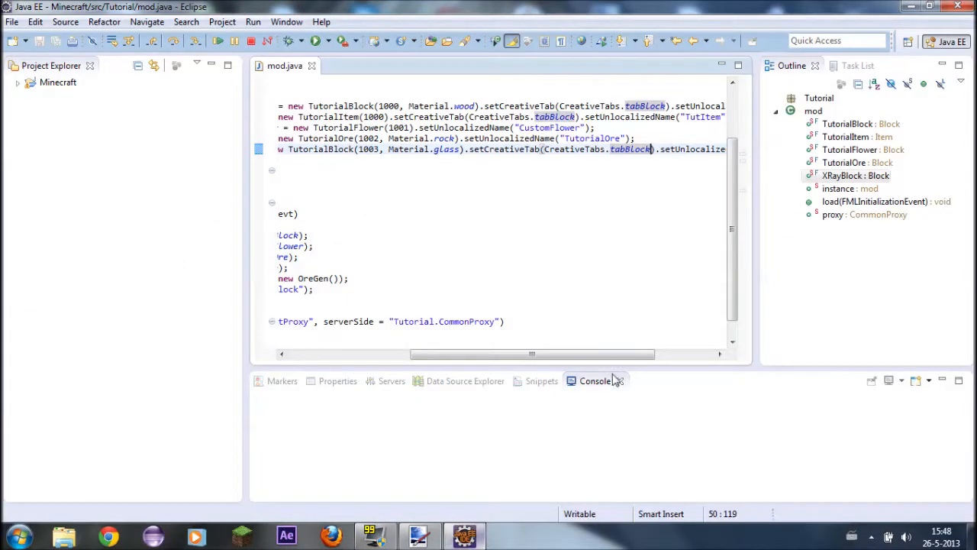
{"action": "scroll", "scroll_direction": "right", "scroll_amount": 3}
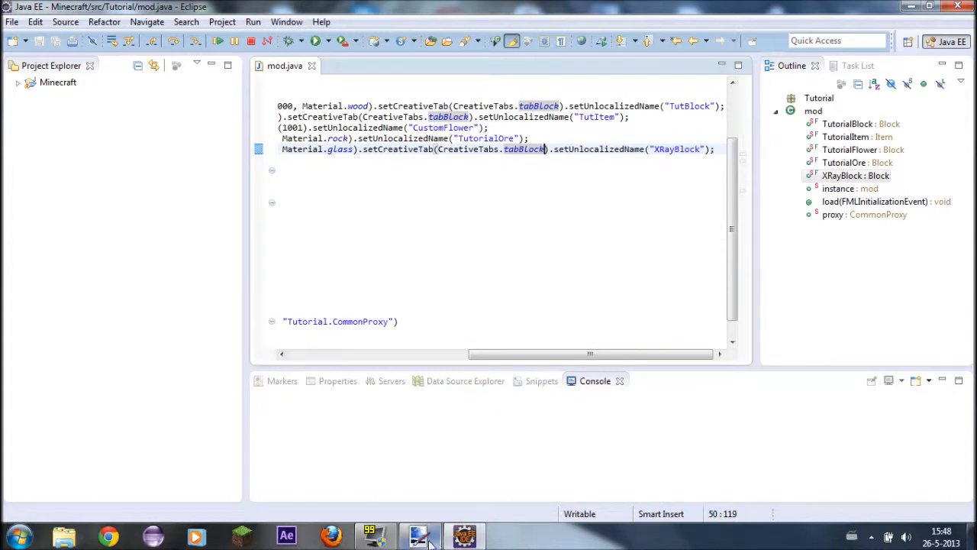
{"action": "left_click", "coordinate": [418, 534]}
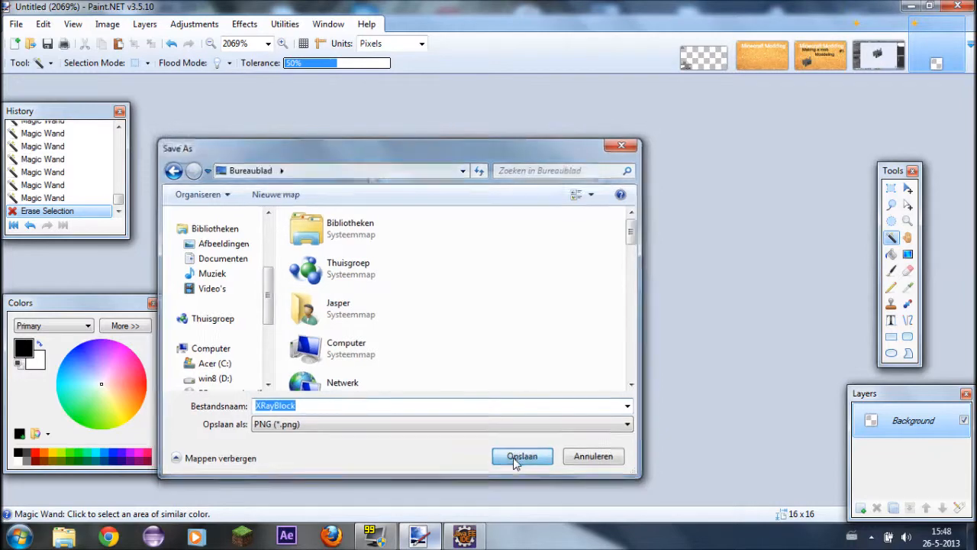
{"action": "left_click", "coordinate": [522, 455]}
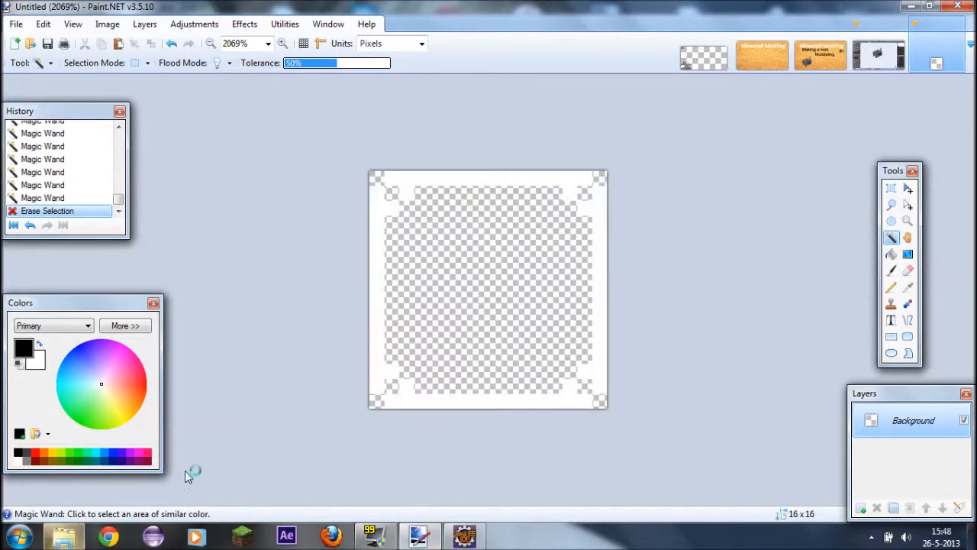
Accept the PNG save configuration so XRayBlock.png is written to the desktop
{"action": "left_click", "coordinate": [64, 534]}
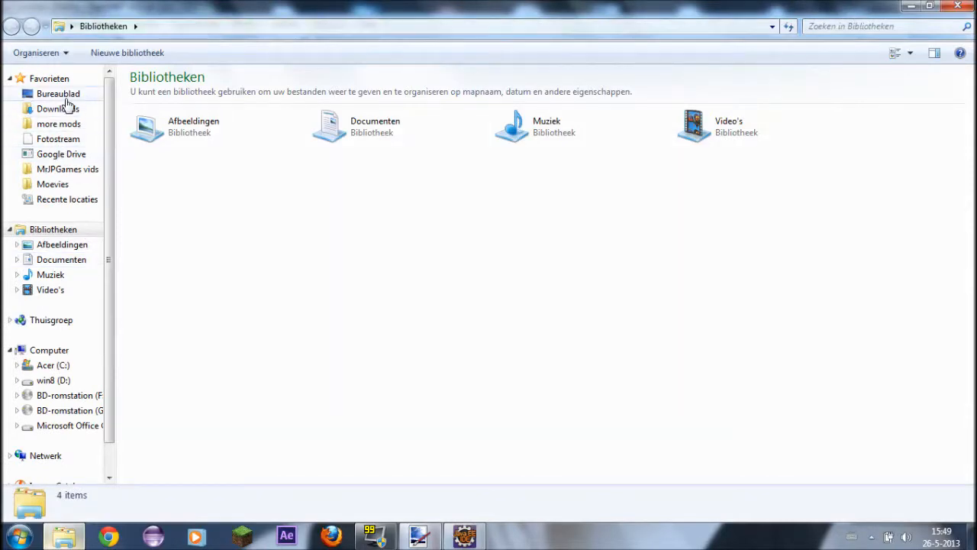
{"action": "left_click", "coordinate": [58, 94]}
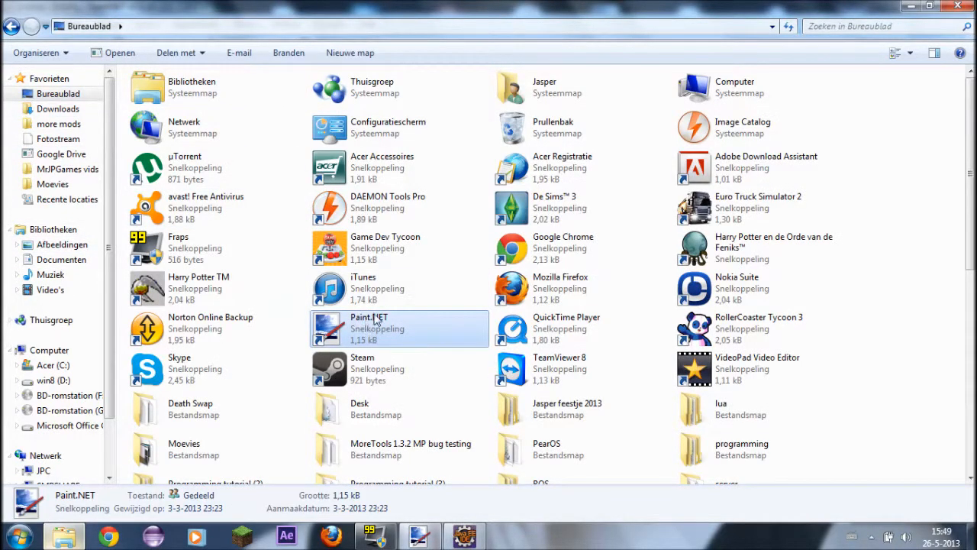
{"action": "mouse_move", "coordinate": [538, 297]}
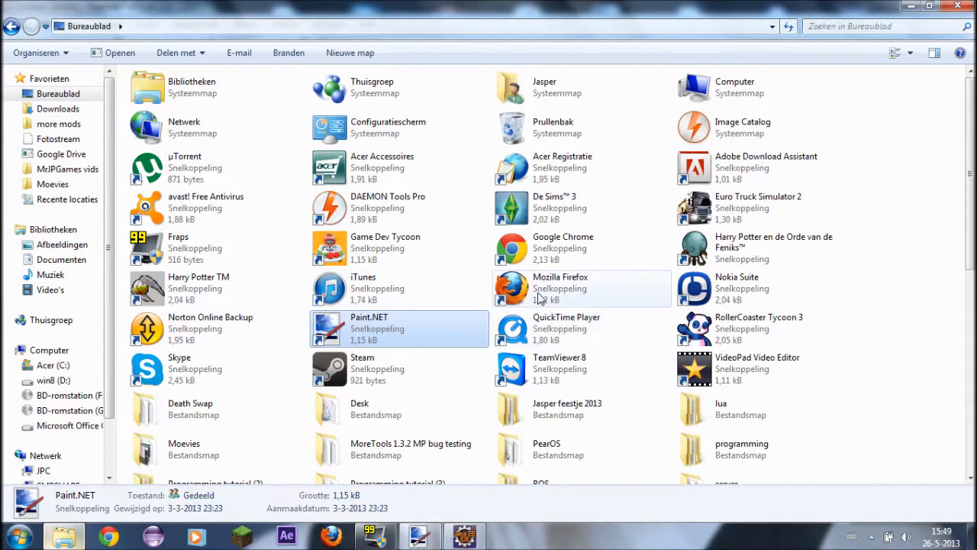
{"action": "scroll", "scroll_direction": "down", "scroll_amount": 3}
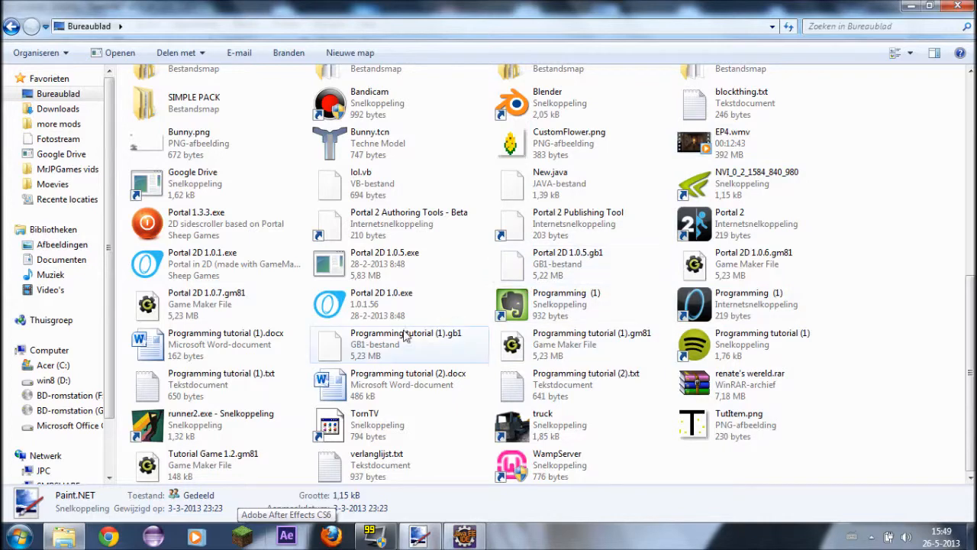
{"action": "left_click", "coordinate": [409, 384]}
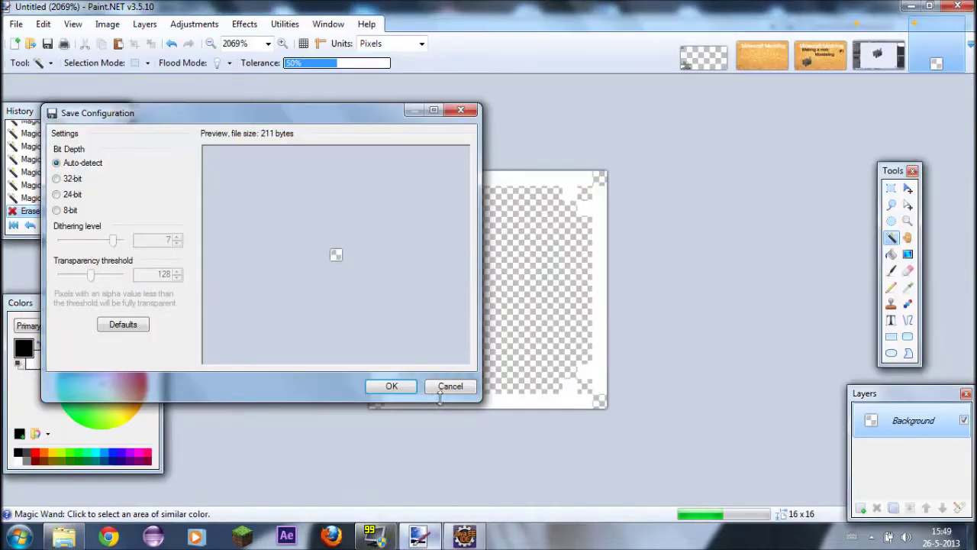
{"action": "left_click", "coordinate": [391, 385]}
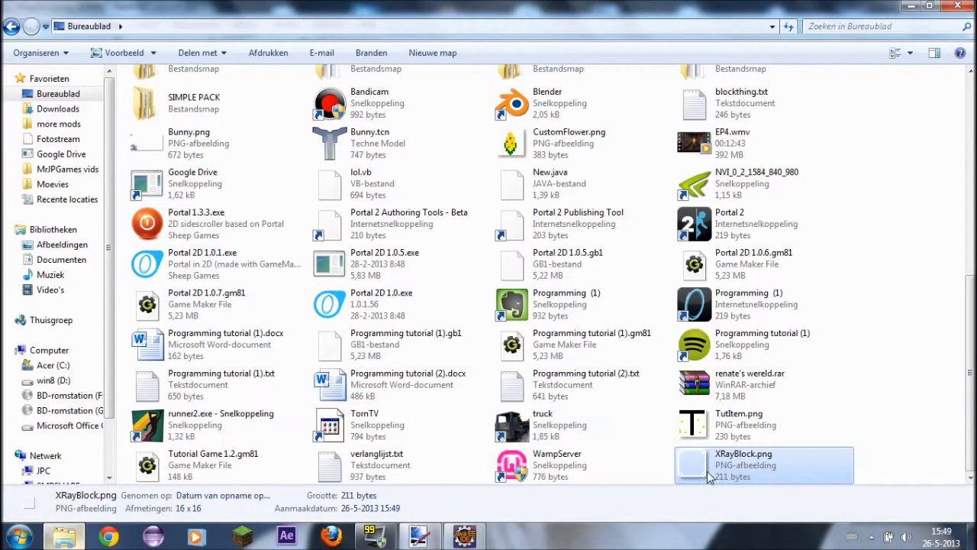
{"action": "mouse_move", "coordinate": [495, 373]}
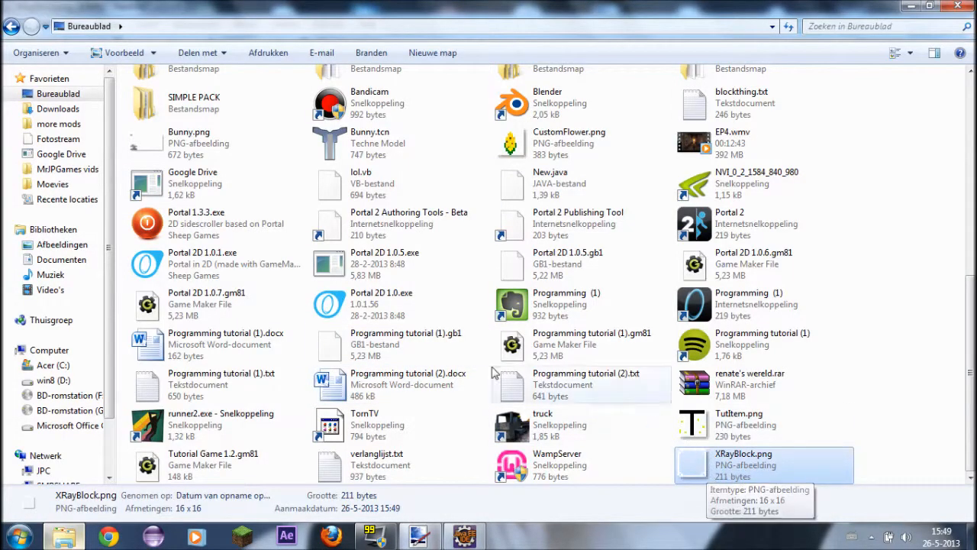
{"action": "left_click", "coordinate": [229, 102]}
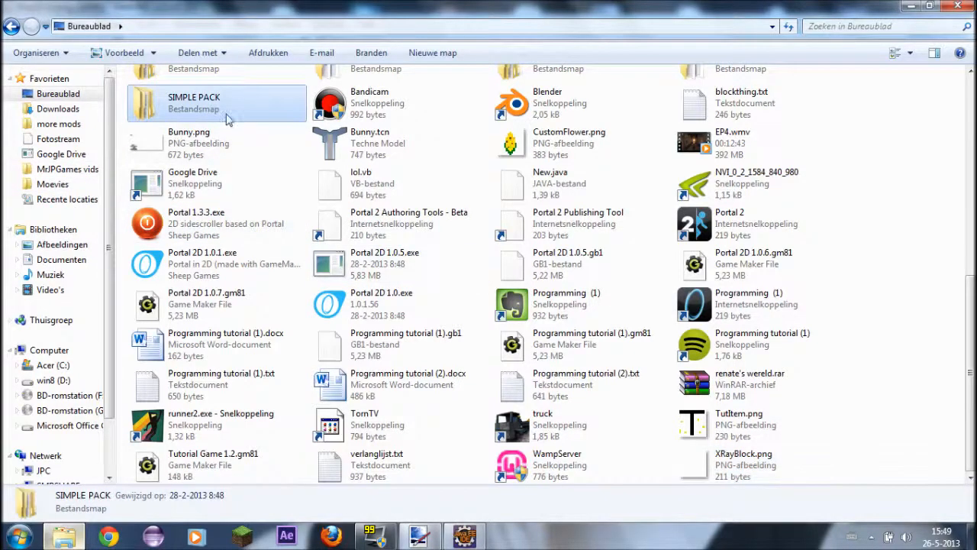
{"action": "scroll", "scroll_direction": "up", "scroll_amount": 3}
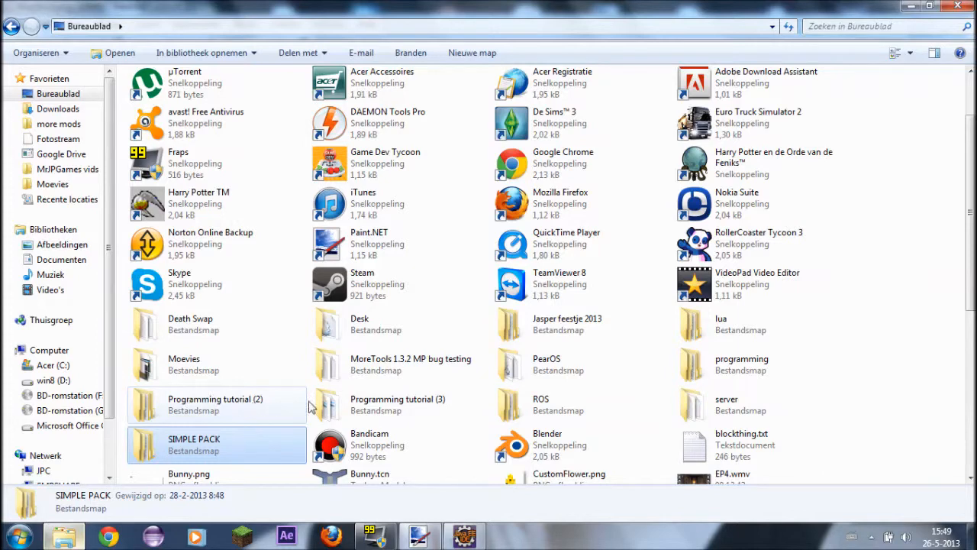
Browse programming > modding > forge > minecraft > textures > blocks to find XRayBlock.png beside the other textures
{"action": "double_click", "coordinate": [741, 364]}
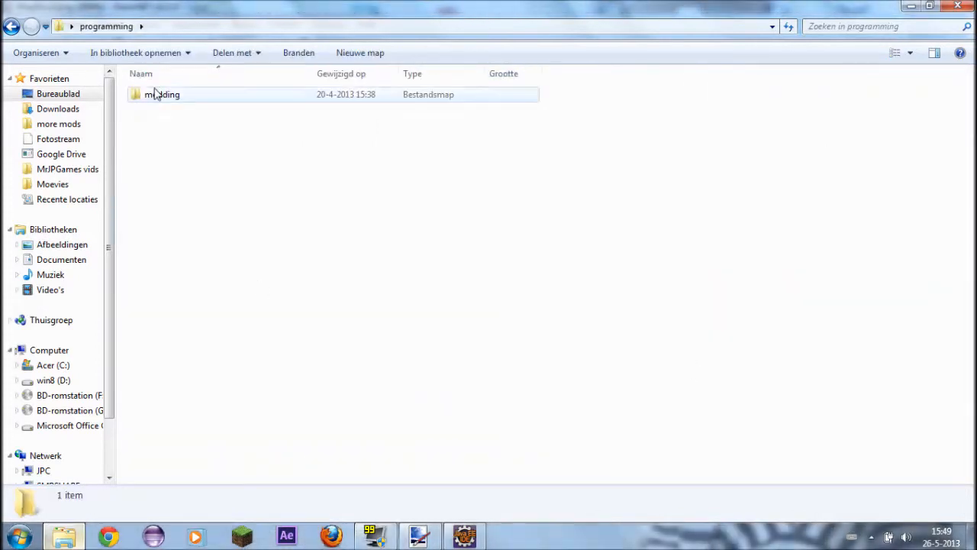
{"action": "double_click", "coordinate": [162, 94]}
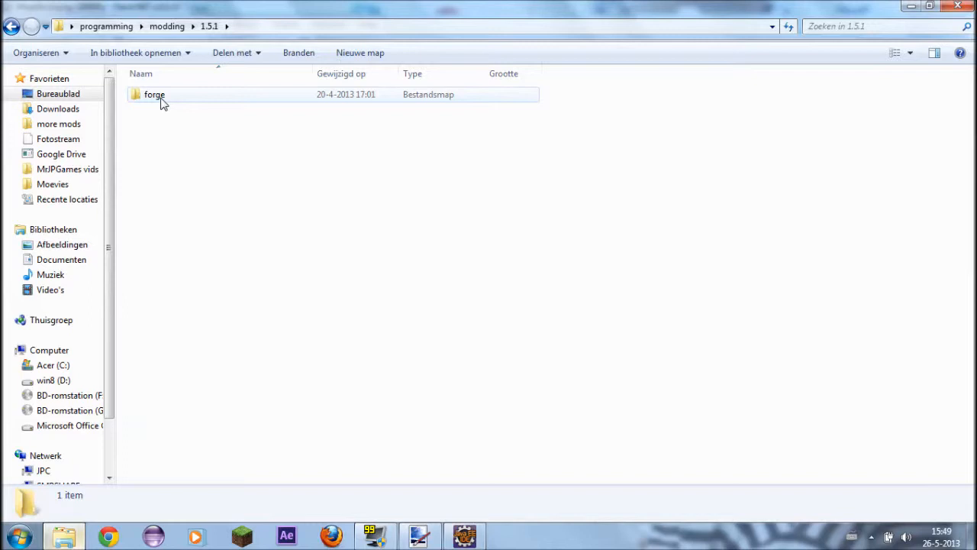
{"action": "left_click", "coordinate": [154, 95]}
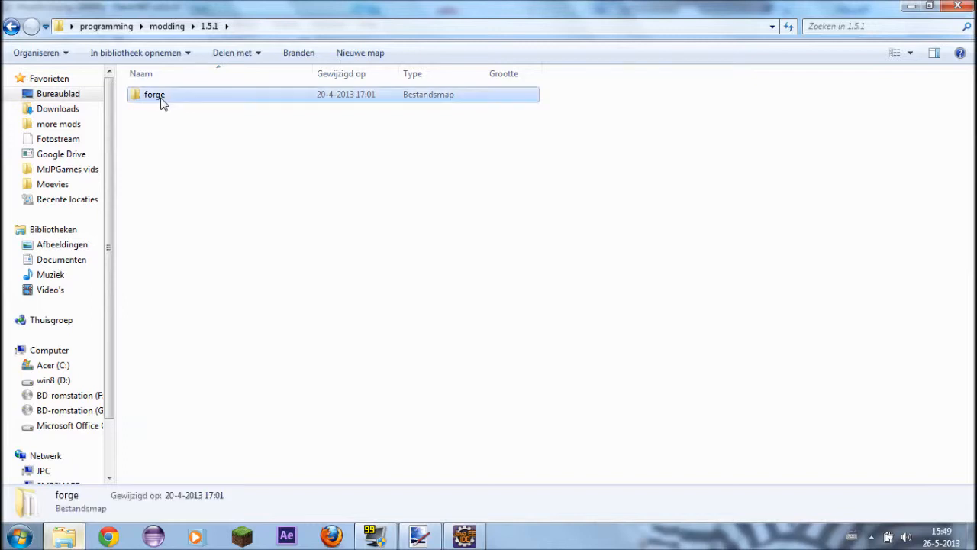
{"action": "double_click", "coordinate": [155, 94]}
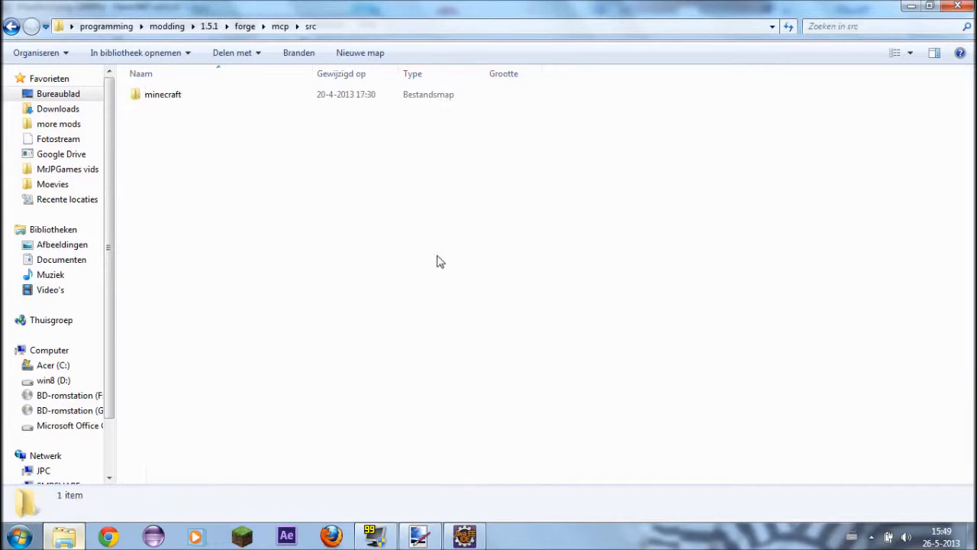
{"action": "double_click", "coordinate": [161, 94]}
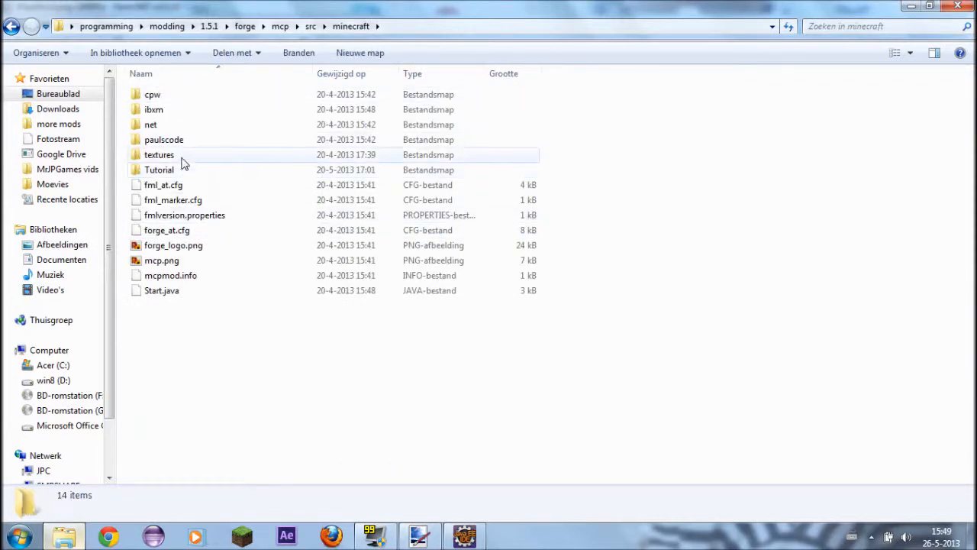
{"action": "double_click", "coordinate": [158, 155]}
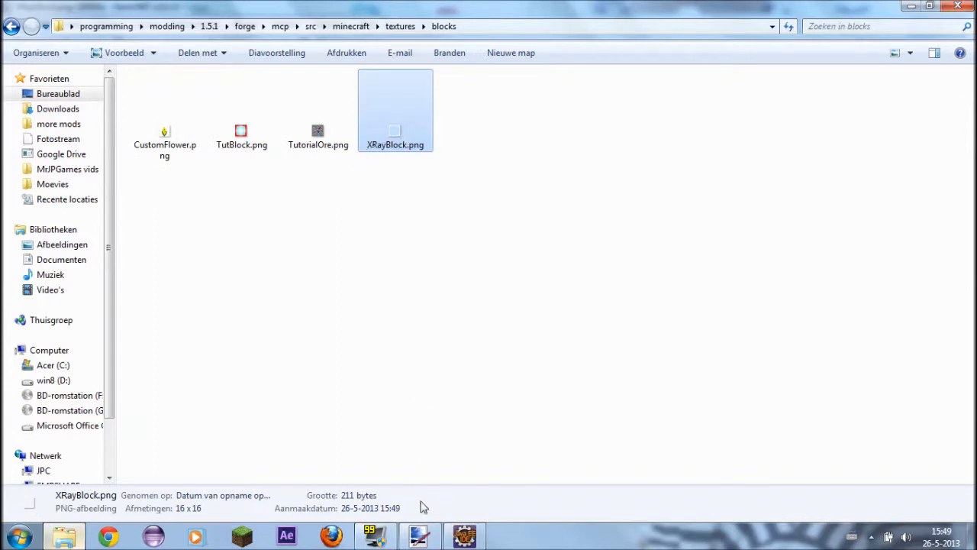
{"action": "left_click", "coordinate": [317, 115]}
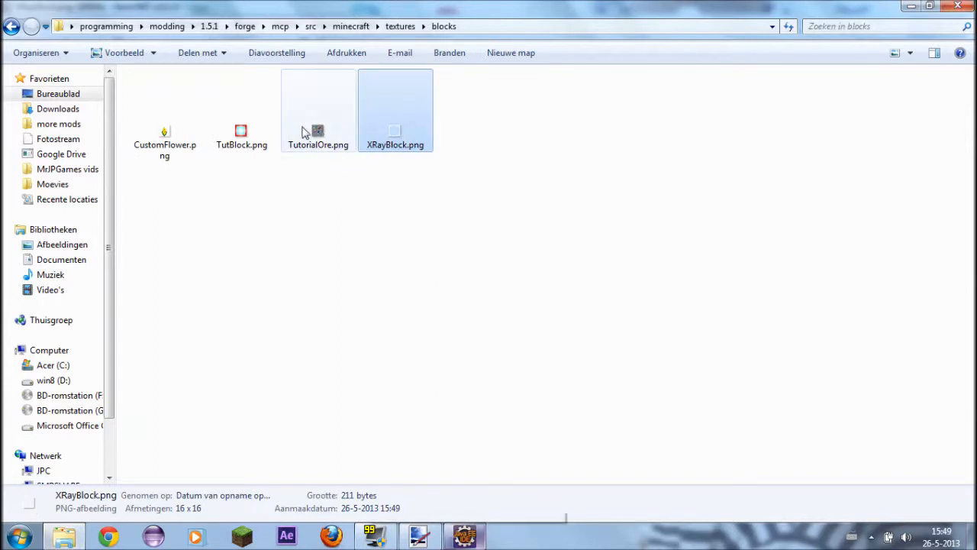
{"action": "mouse_move", "coordinate": [352, 144]}
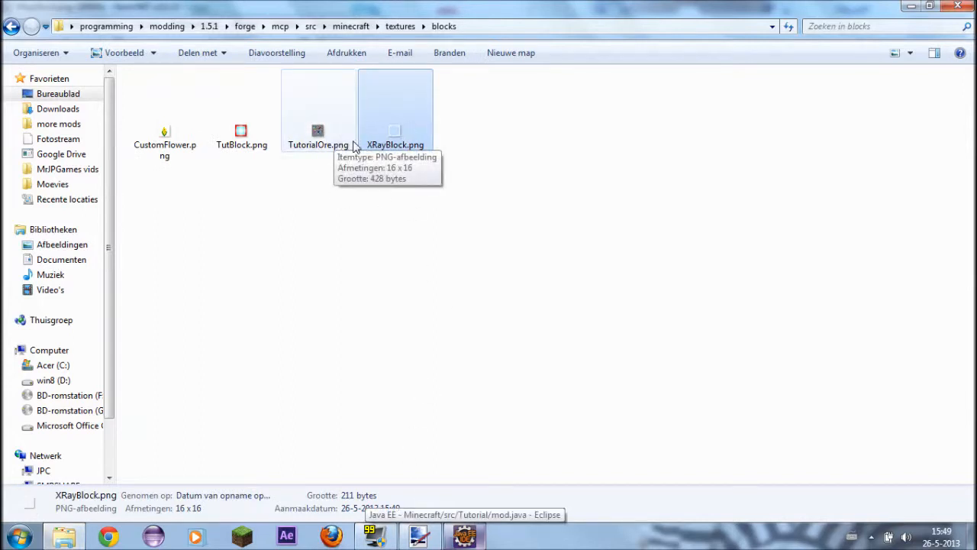
{"action": "mouse_move", "coordinate": [415, 145]}
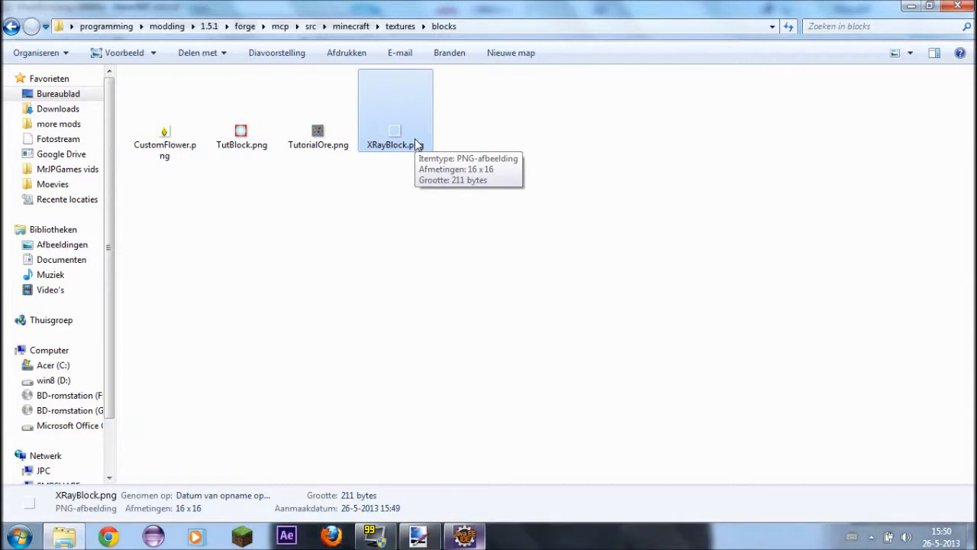
{"action": "mouse_move", "coordinate": [406, 140]}
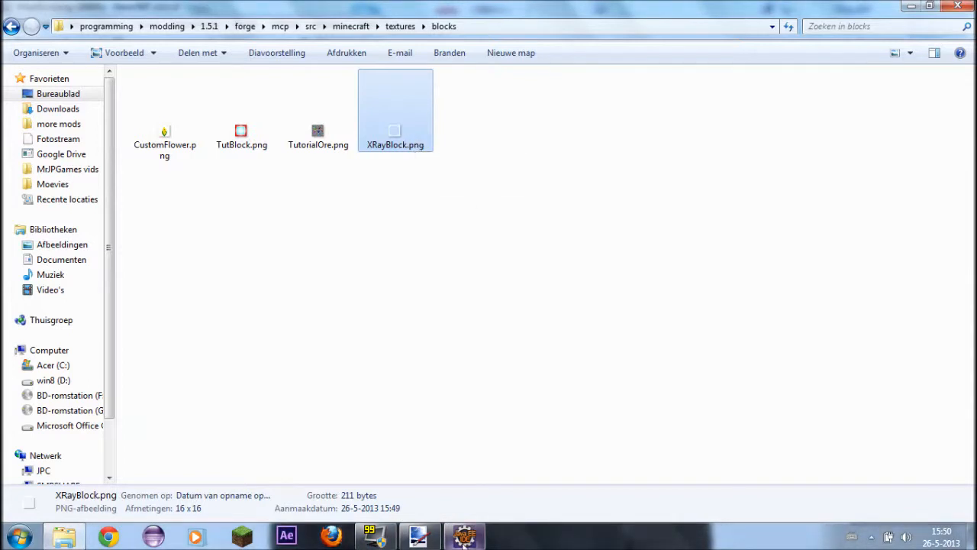
Run the project from Eclipse to launch the modded Minecraft client
{"action": "left_click", "coordinate": [464, 535]}
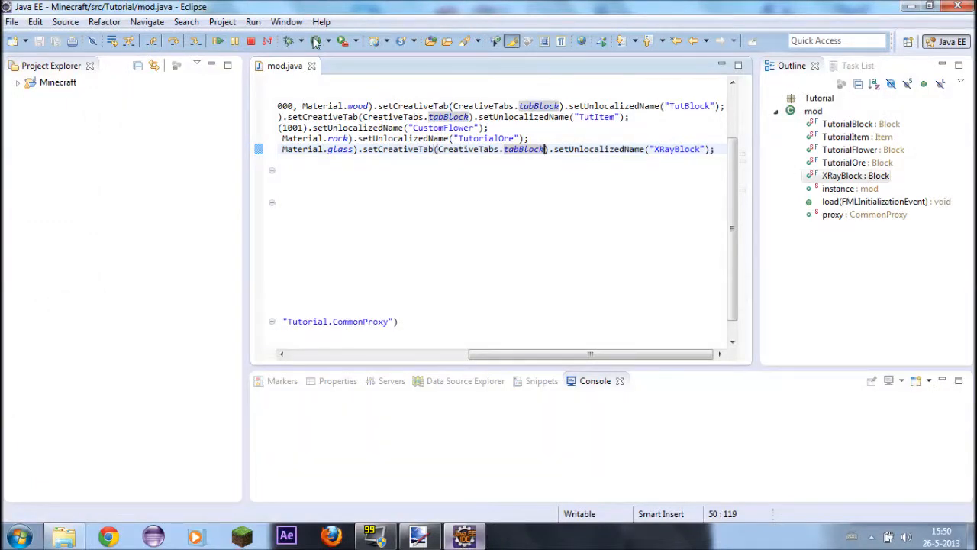
{"action": "left_click", "coordinate": [315, 41]}
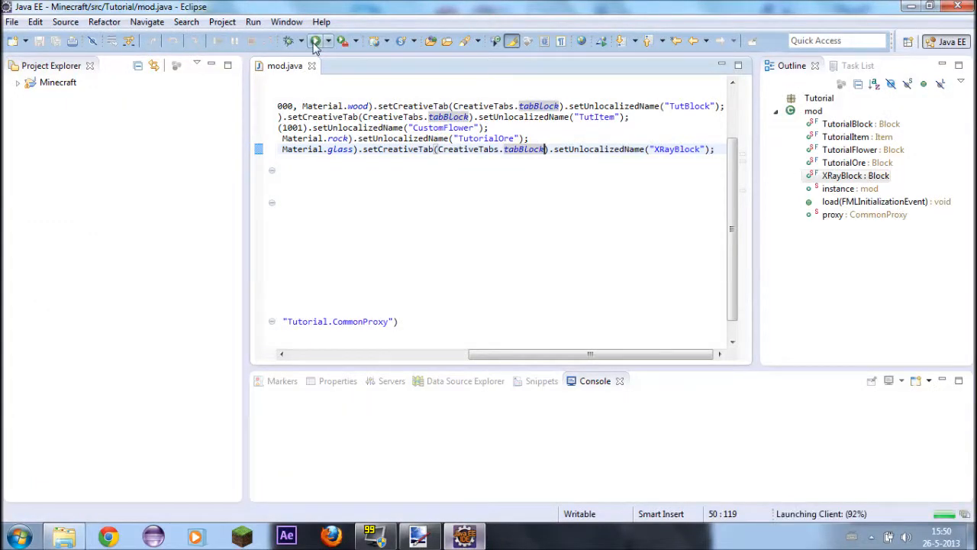
{"action": "left_click", "coordinate": [315, 39]}
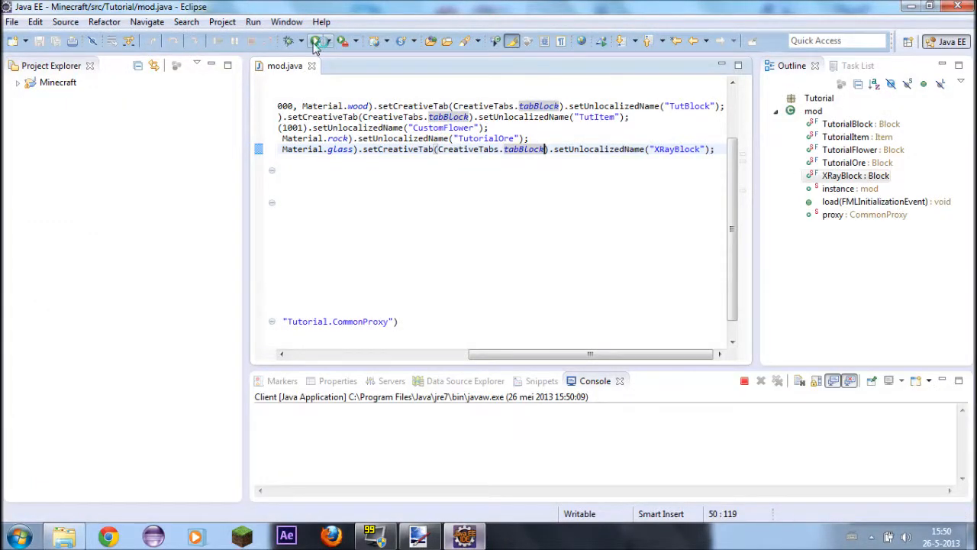
{"action": "left_click", "coordinate": [288, 39]}
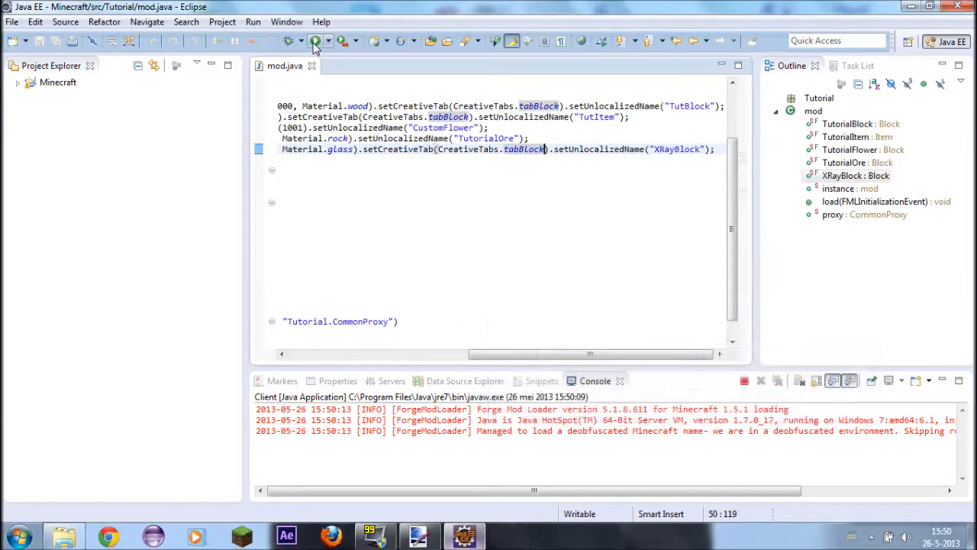
{"action": "left_click", "coordinate": [314, 39]}
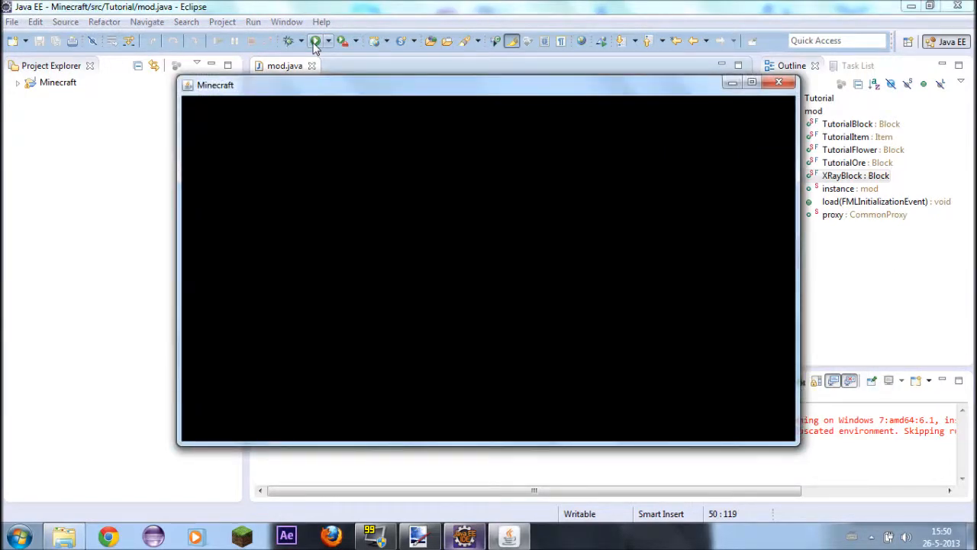
{"action": "mouse_move", "coordinate": [731, 83]}
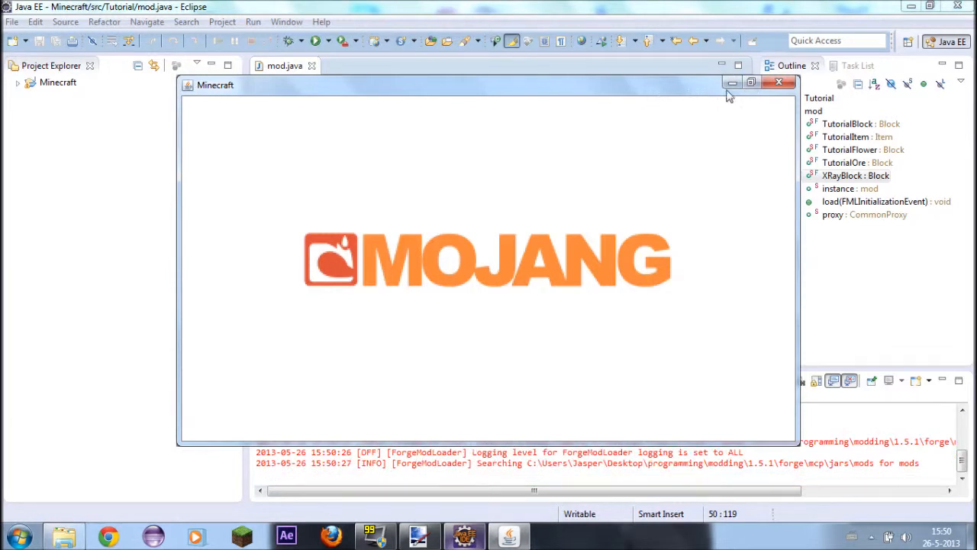
{"action": "mouse_move", "coordinate": [729, 135]}
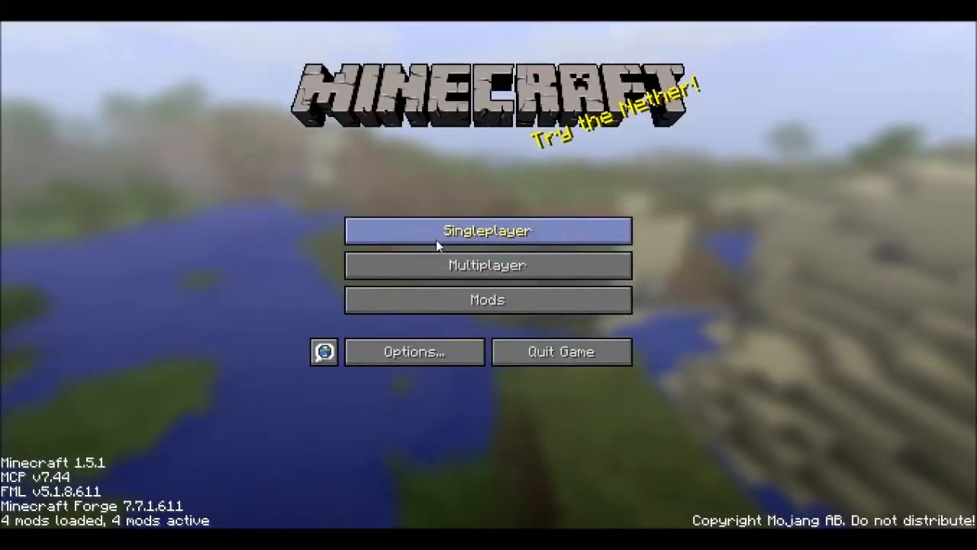
Load the singleplayer snowy-forest world and bring up the creative block inventory
{"action": "left_click", "coordinate": [487, 230]}
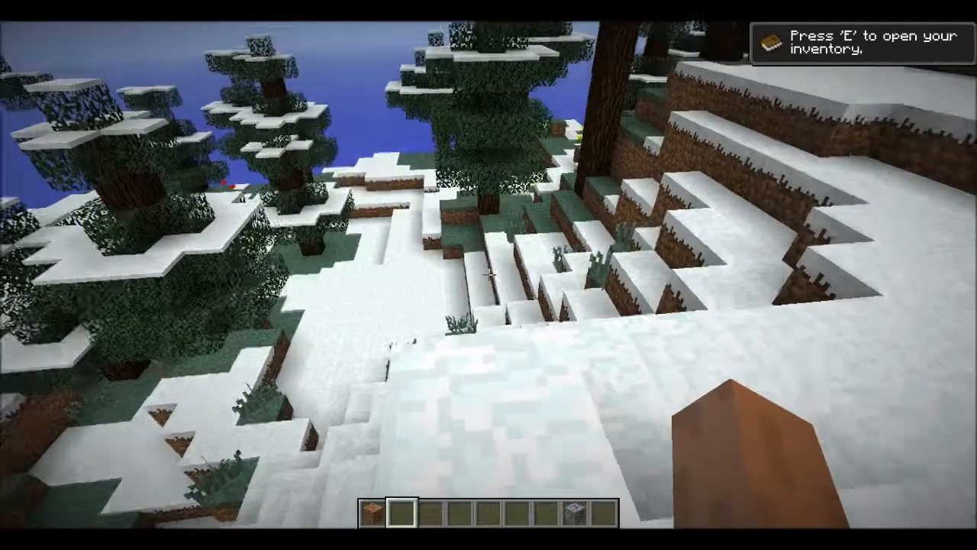
{"action": "key", "text": "e"}
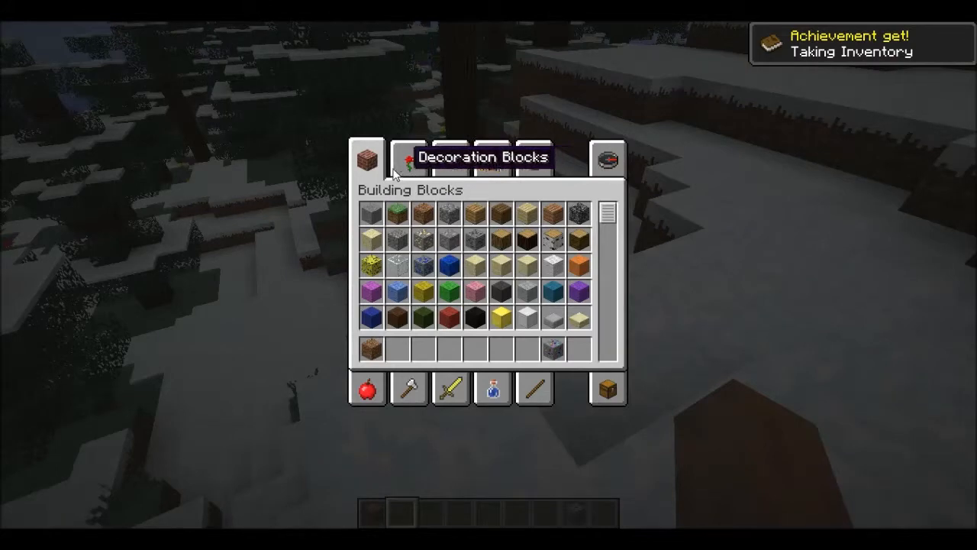
{"action": "scroll", "scroll_direction": "down", "scroll_amount": 3}
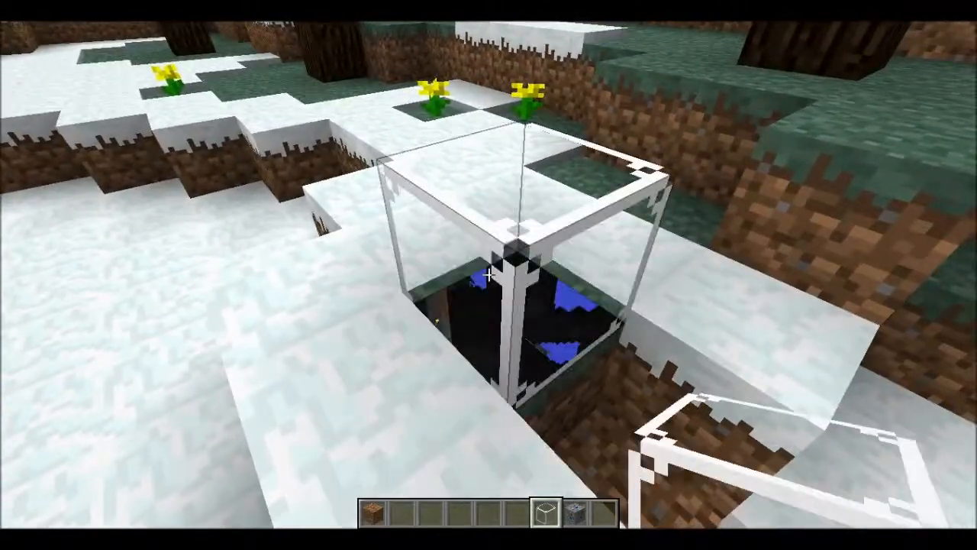
{"action": "mouse_move", "coordinate": [488, 275]}
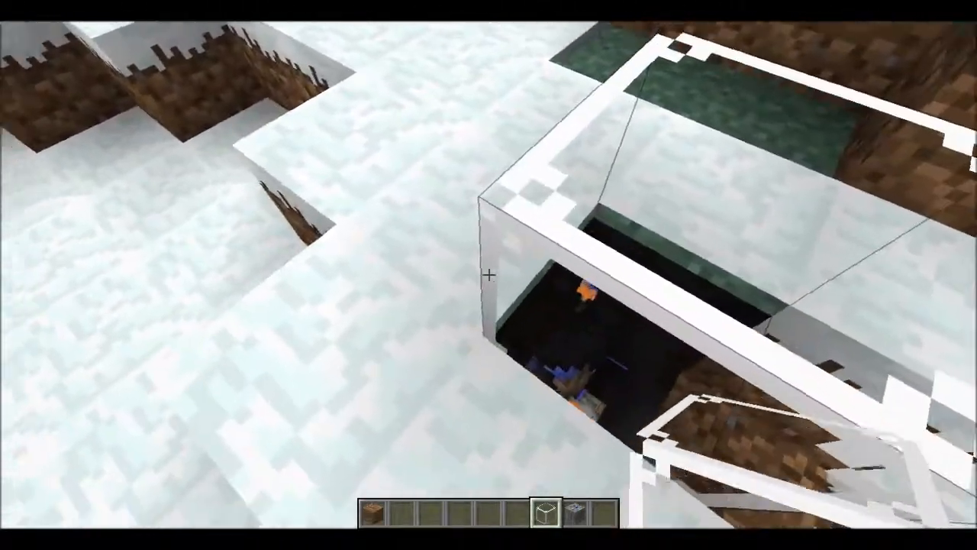
{"action": "mouse_move", "coordinate": [488, 274]}
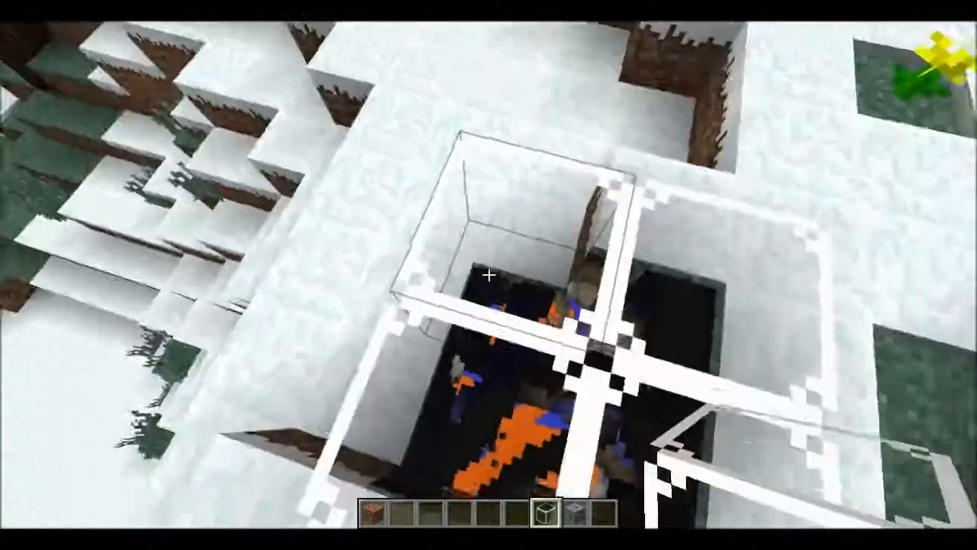
{"action": "mouse_move", "coordinate": [488, 275]}
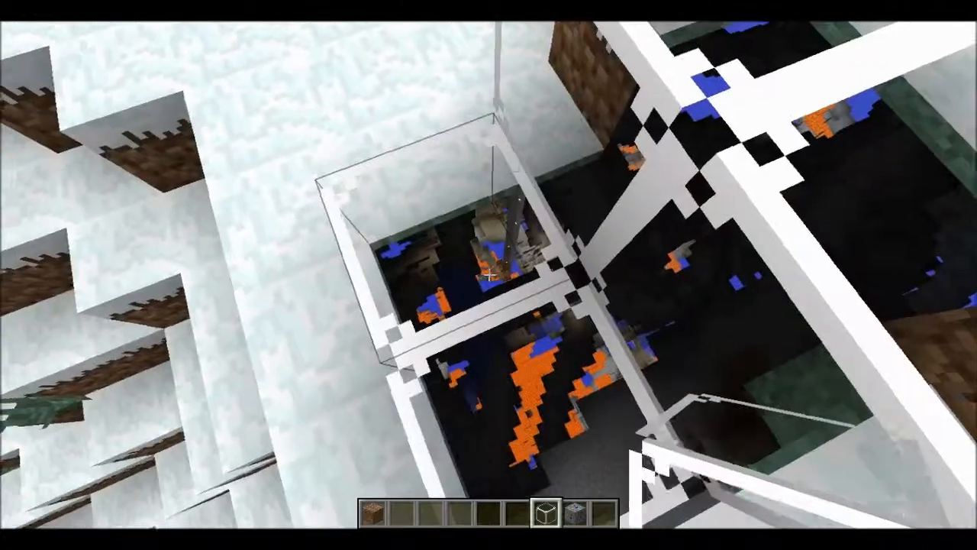
{"action": "mouse_move", "coordinate": [488, 275]}
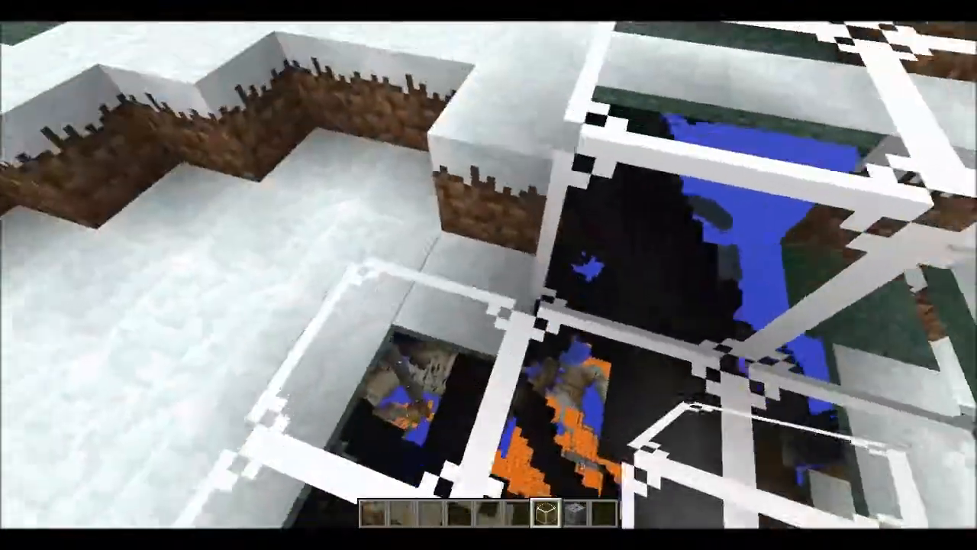
{"action": "mouse_move", "coordinate": [489, 274]}
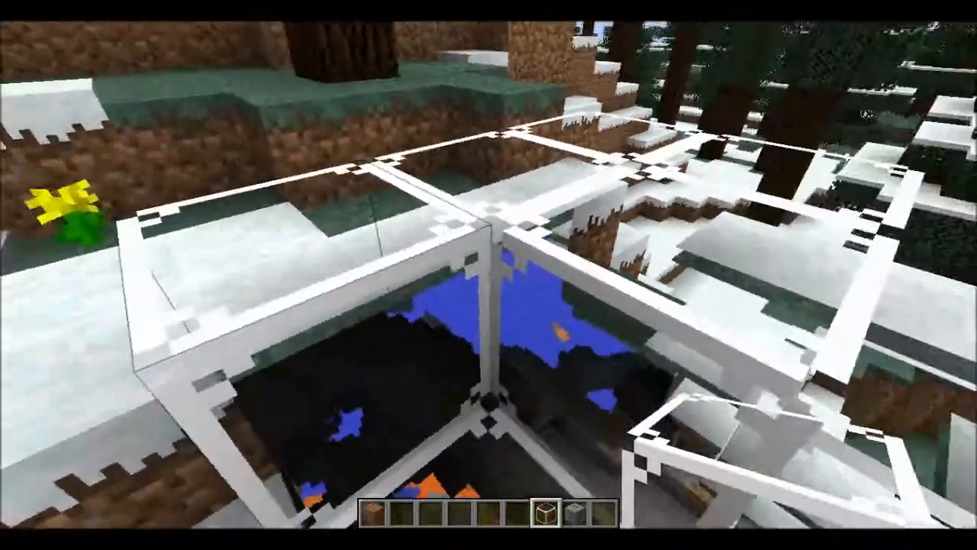
{"action": "mouse_move", "coordinate": [488, 275]}
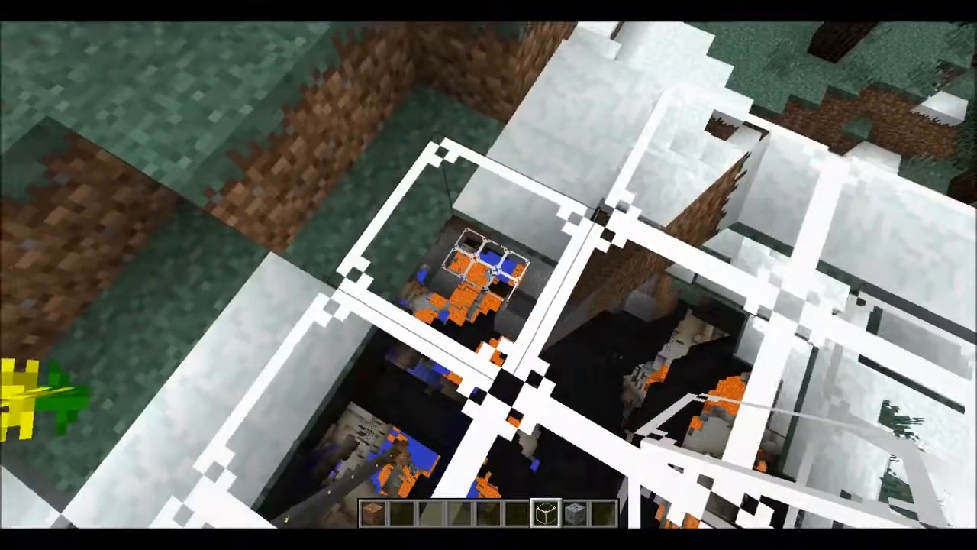
{"action": "mouse_move", "coordinate": [488, 275]}
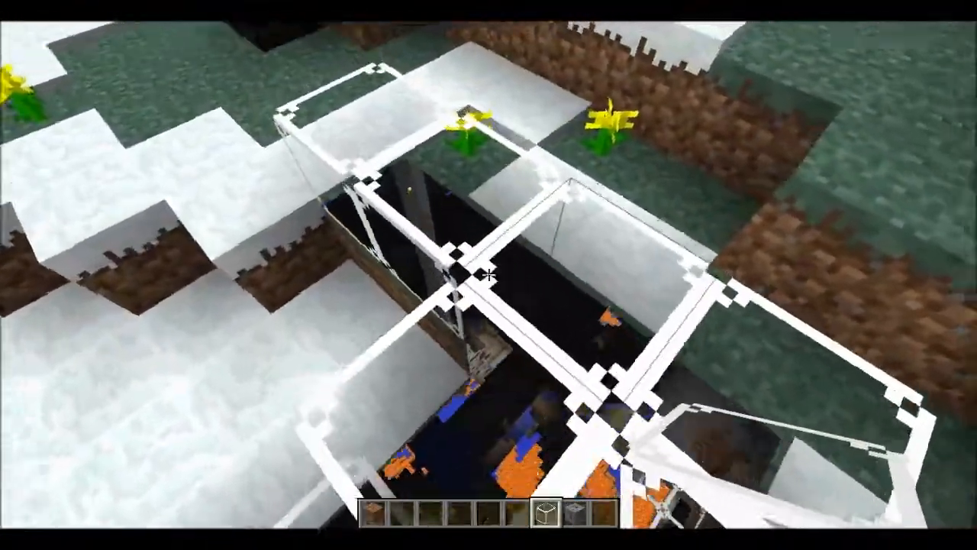
{"action": "mouse_move", "coordinate": [489, 275]}
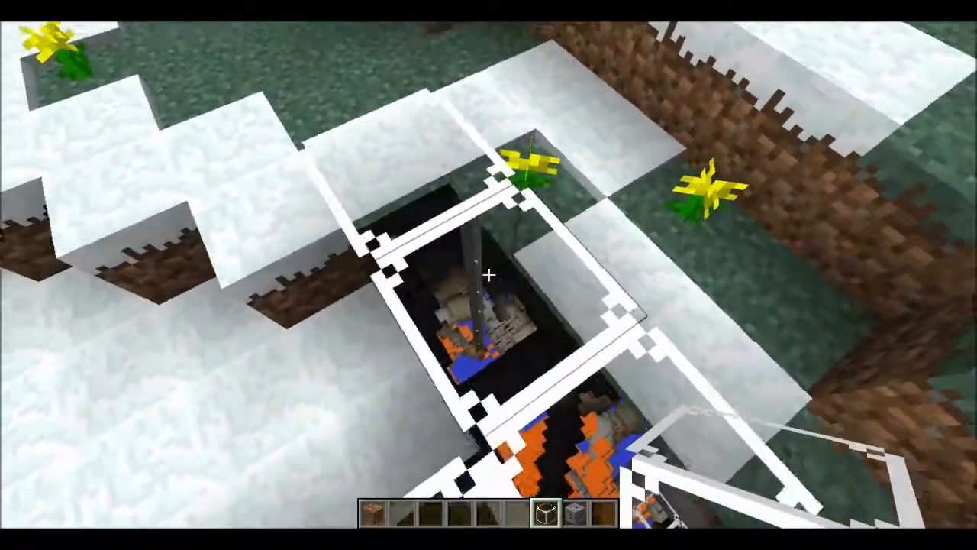
{"action": "mouse_move", "coordinate": [488, 275]}
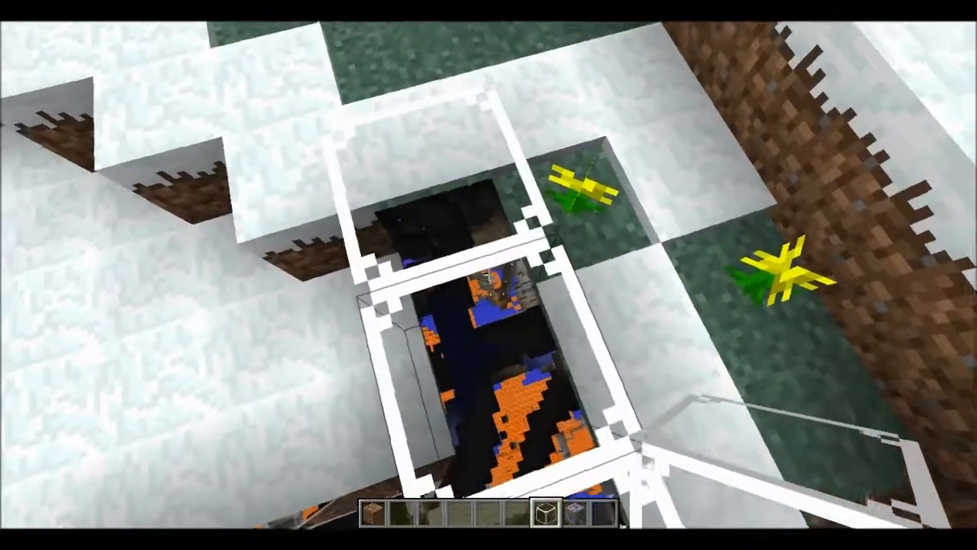
{"action": "mouse_move", "coordinate": [488, 275]}
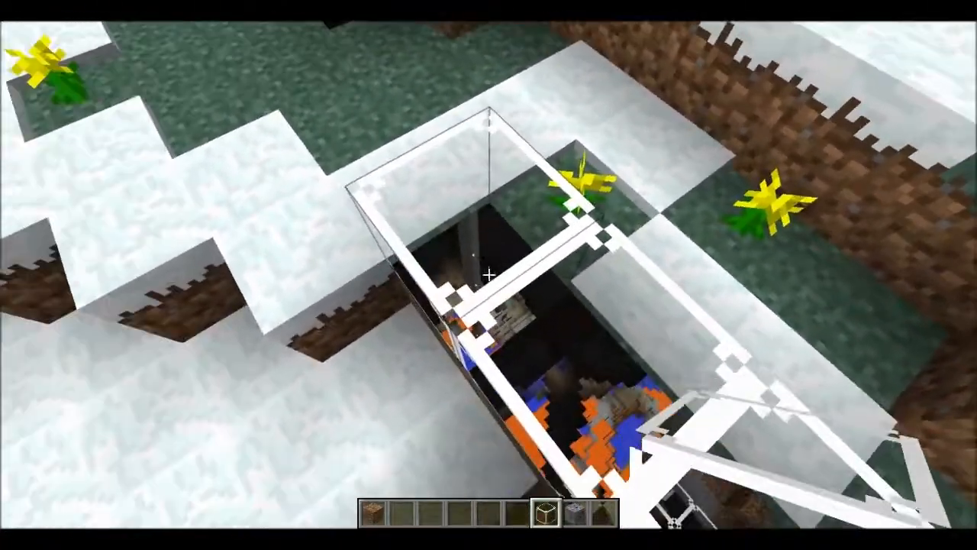
{"action": "mouse_move", "coordinate": [488, 275]}
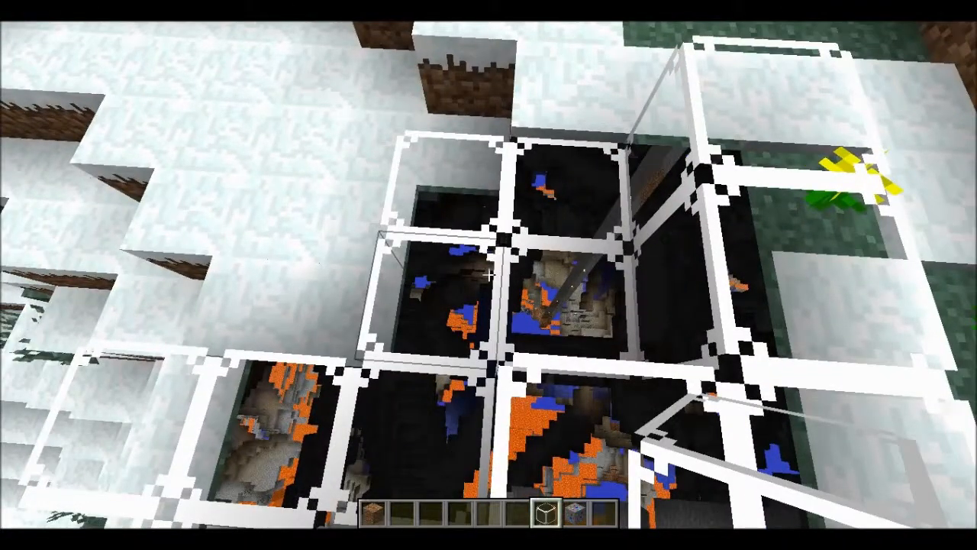
{"action": "mouse_move", "coordinate": [488, 274]}
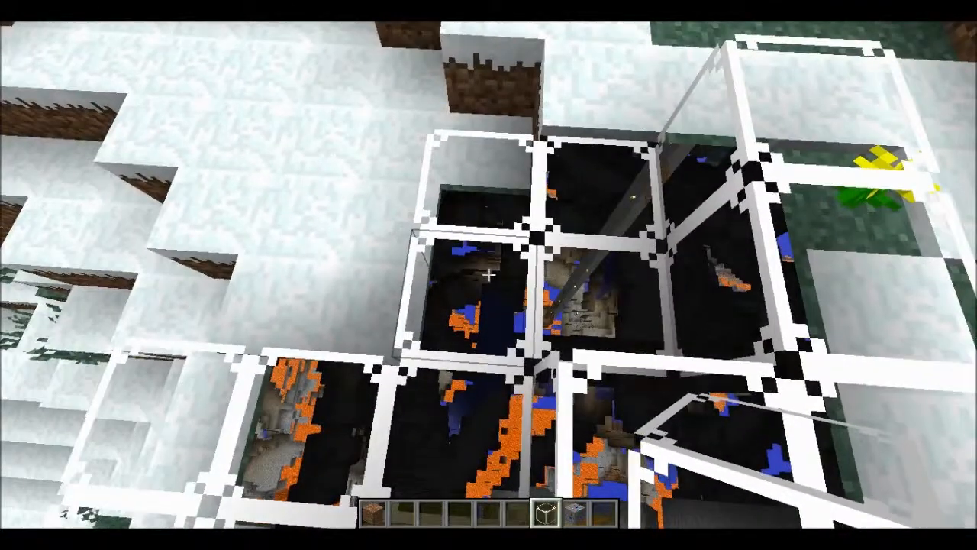